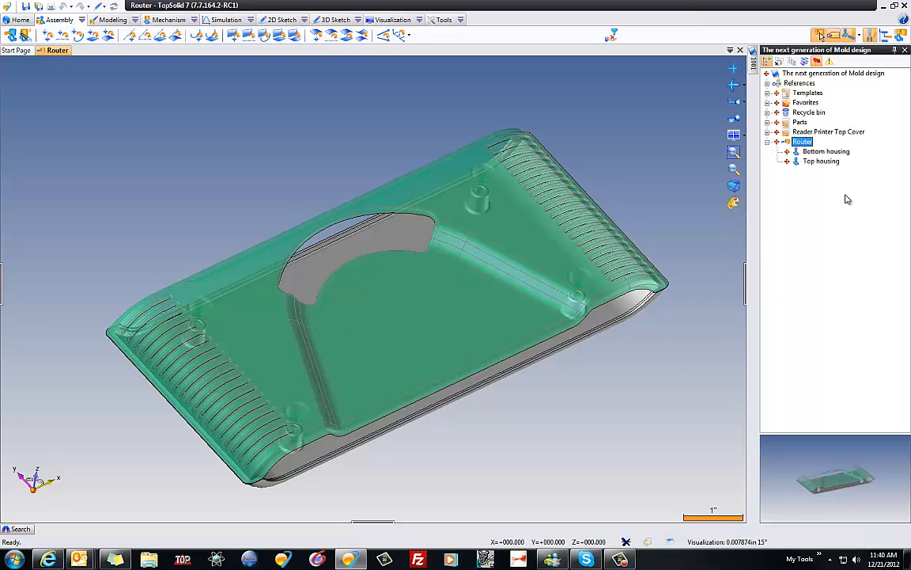
# - Create a Split Blocks document for the Top housing part from the Blank Template
pyautogui.click(821, 160)
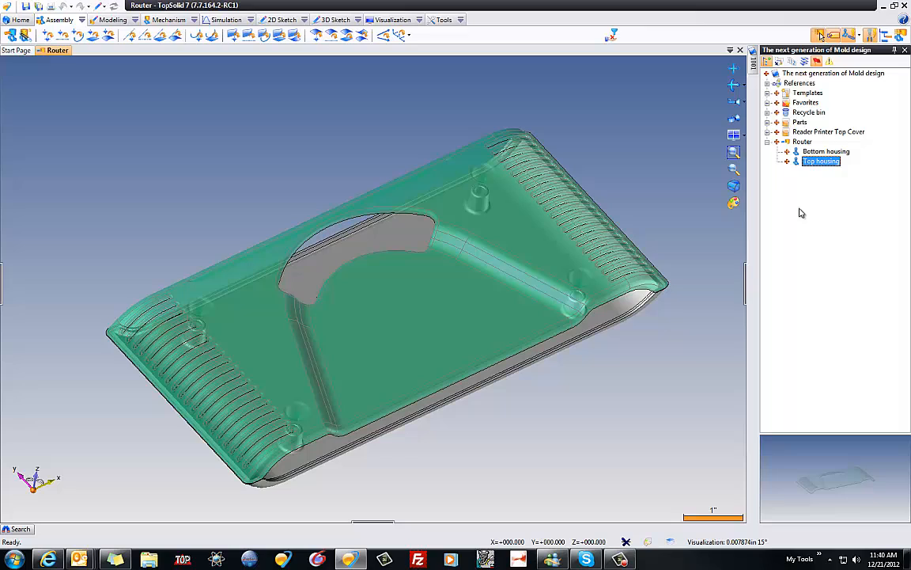
pyautogui.rightClick(820, 161)
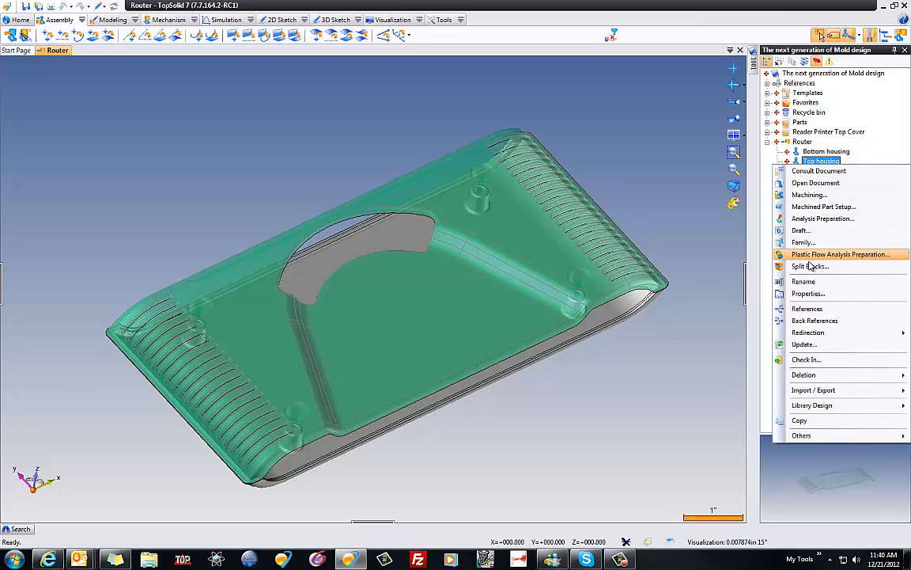
pyautogui.click(809, 266)
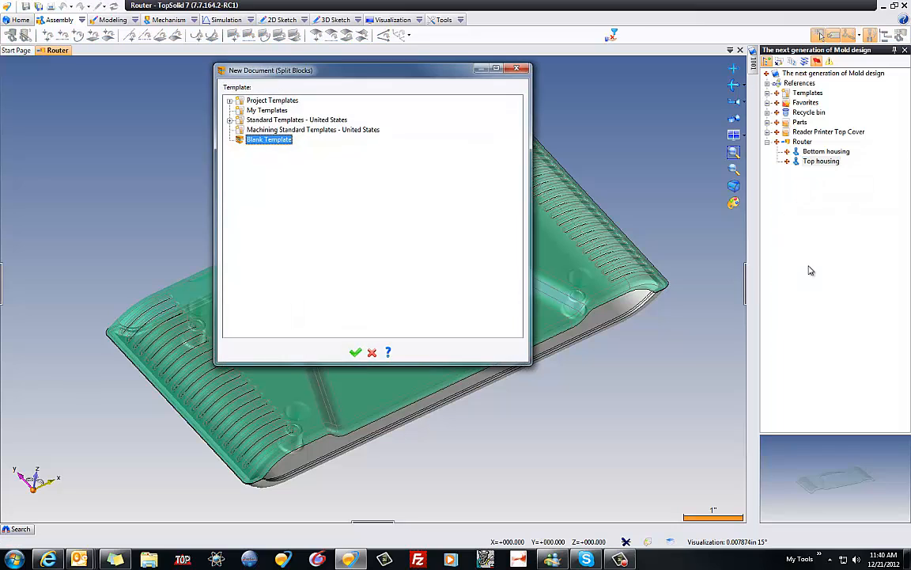
pyautogui.click(355, 352)
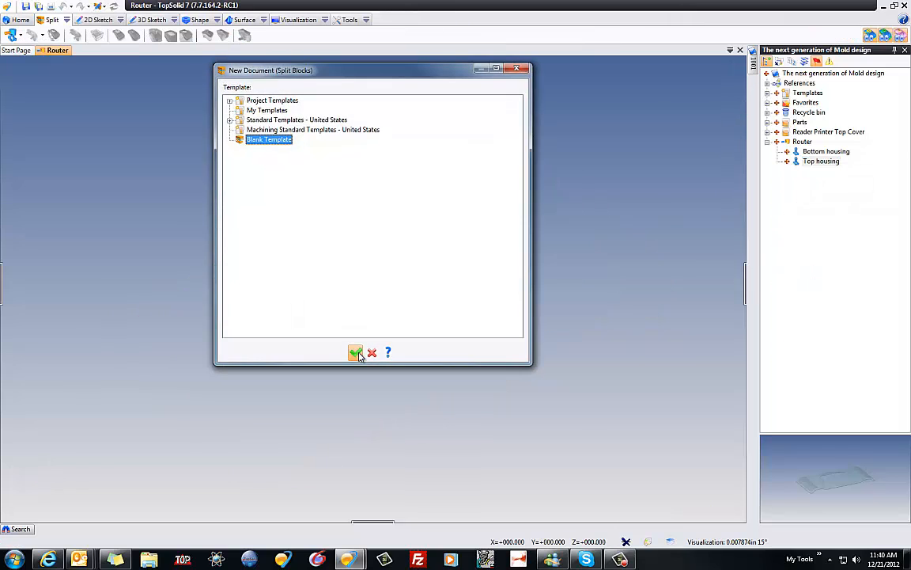
# - Apply a 1.006 global shrinkage factor in the absolute frame, then save
pyautogui.click(356, 352)
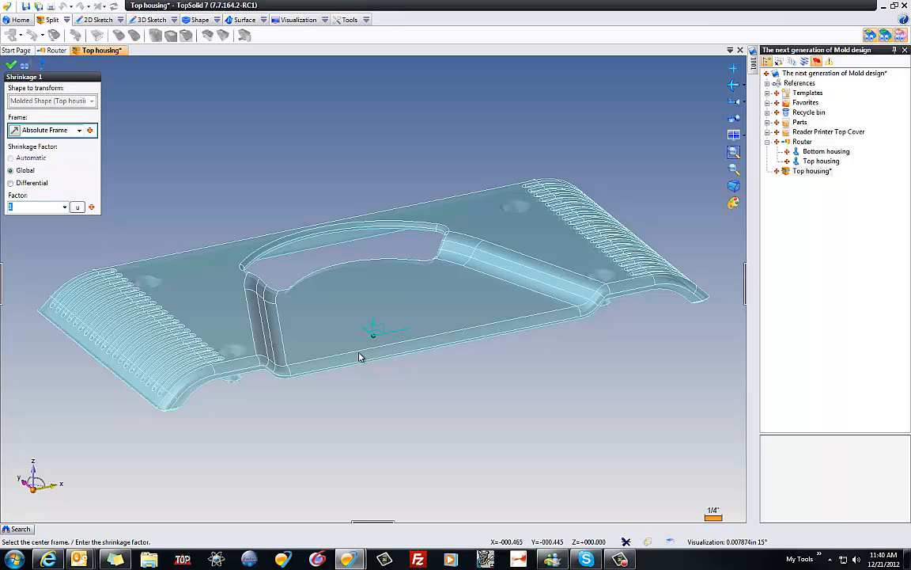
pyautogui.moveTo(212, 207)
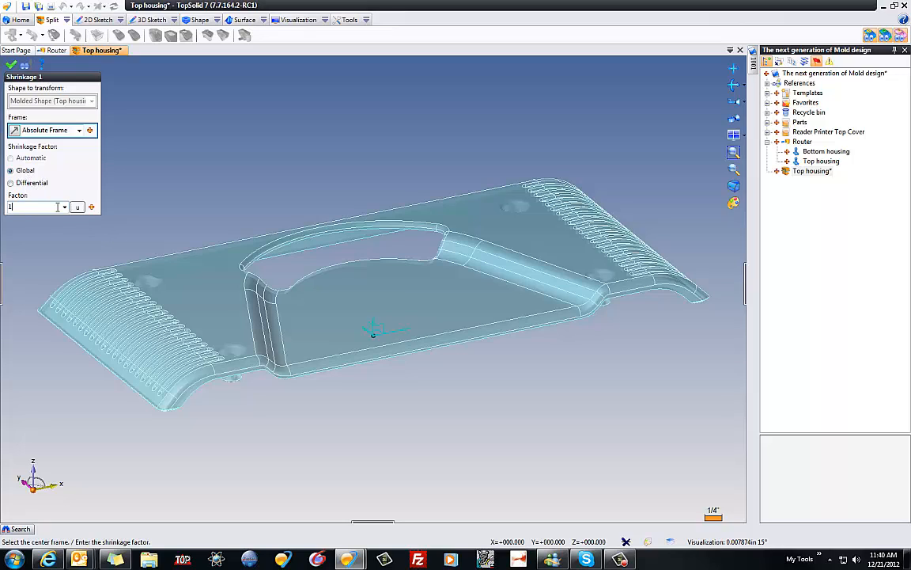
pyautogui.write('1.008')
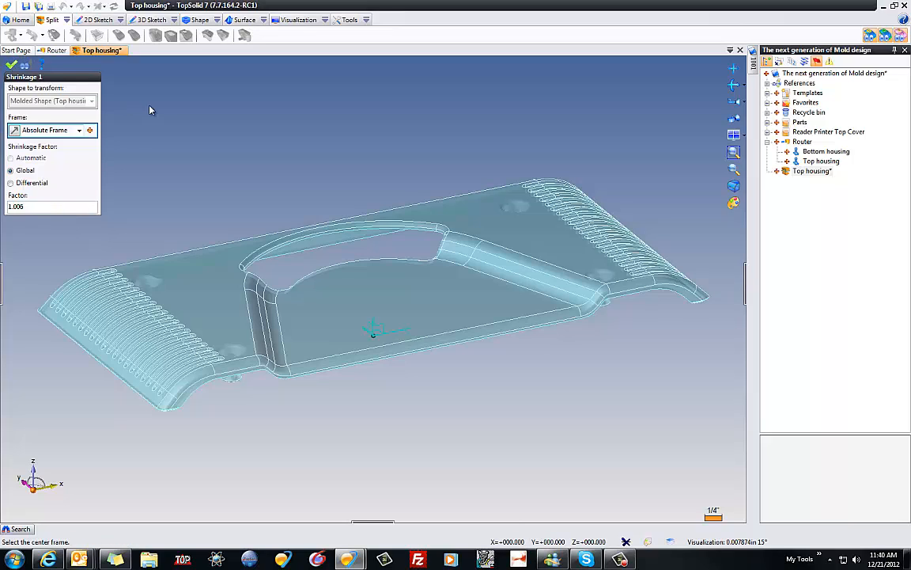
pyautogui.click(11, 64)
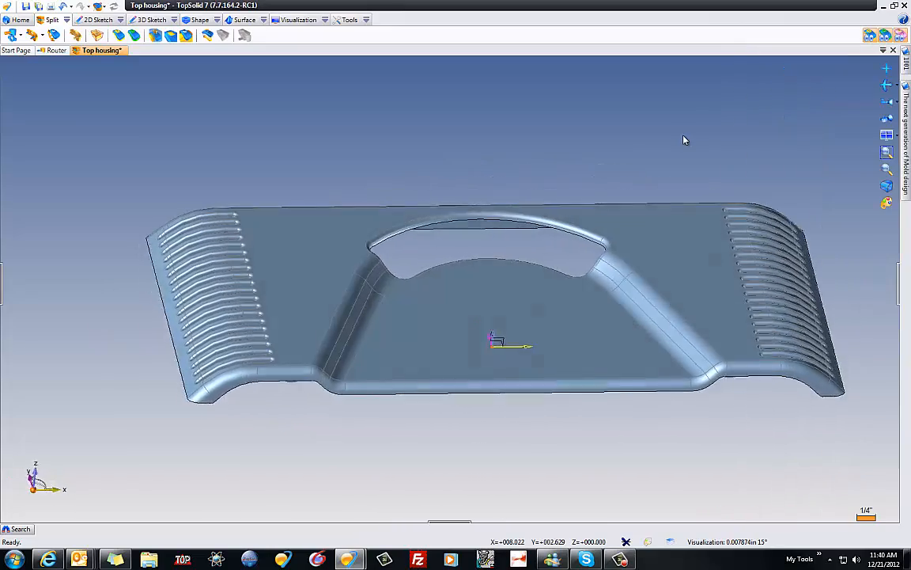
pyautogui.moveTo(685, 140); pyautogui.dragTo(327, 118)
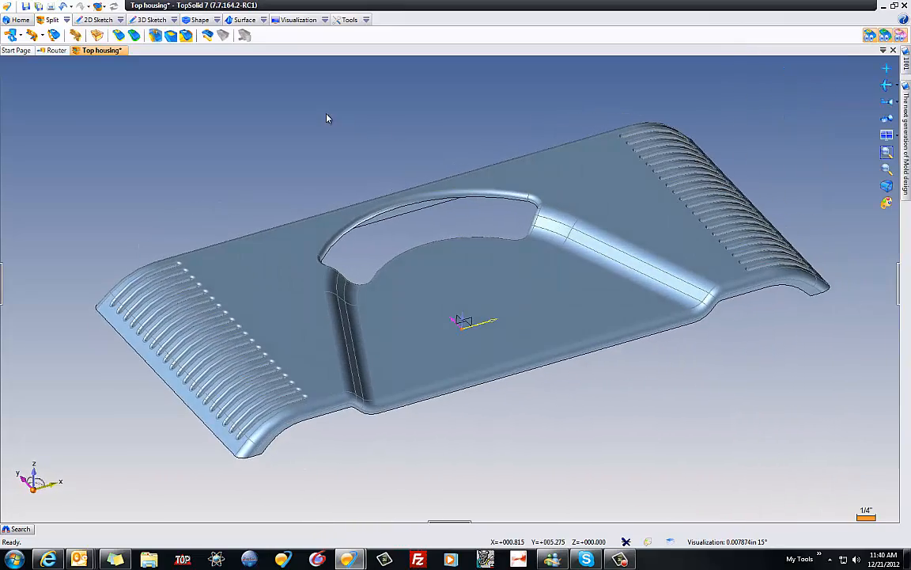
pyautogui.press('ctrl+s')
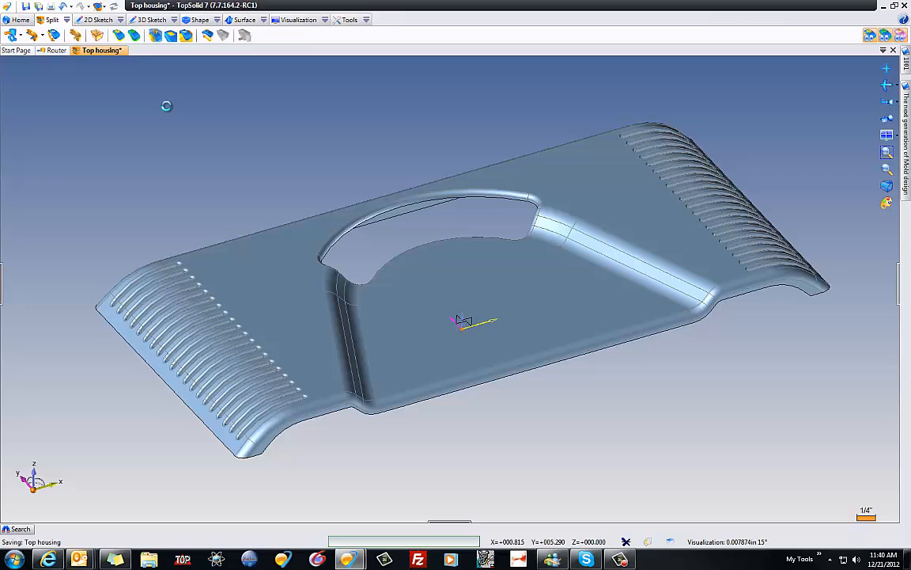
# - Start a stock block around the housing sized 15 x 9 x 4.75 in
pyautogui.click(96, 35)
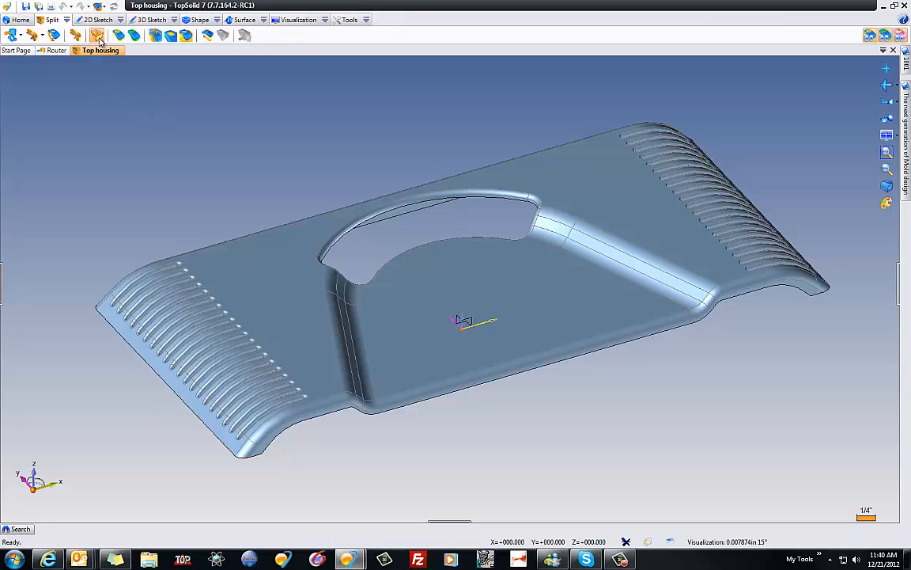
pyautogui.click(97, 35)
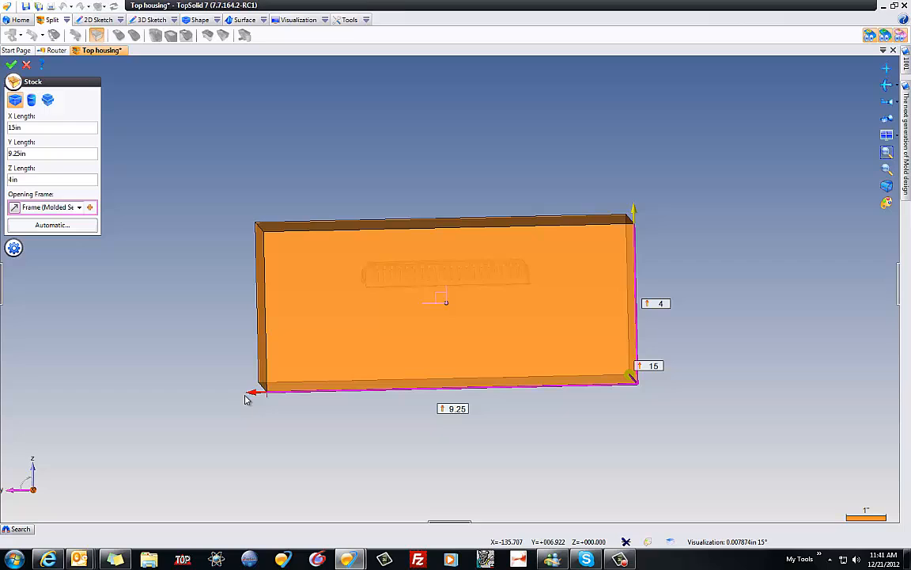
pyautogui.click(452, 408)
pyautogui.write('9')
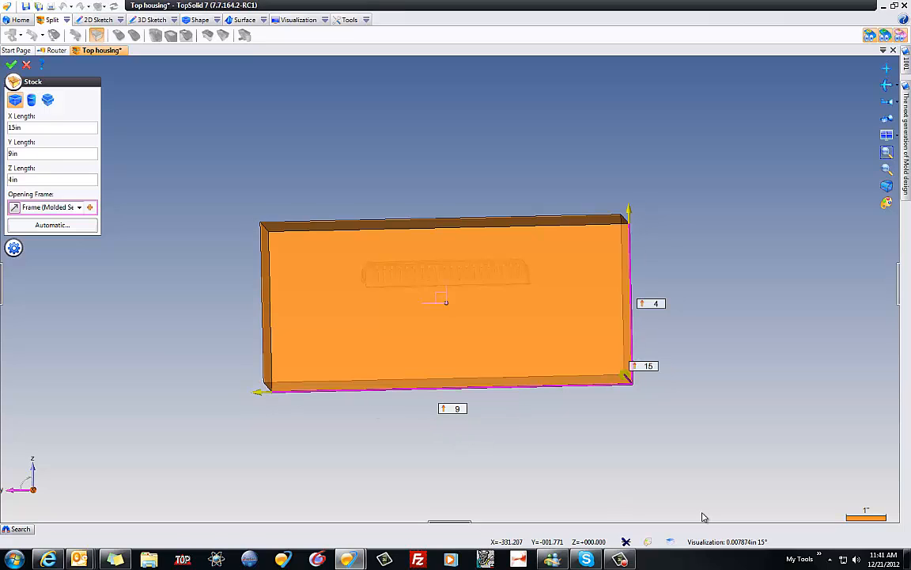
pyautogui.moveTo(627, 210); pyautogui.dragTo(627, 194)
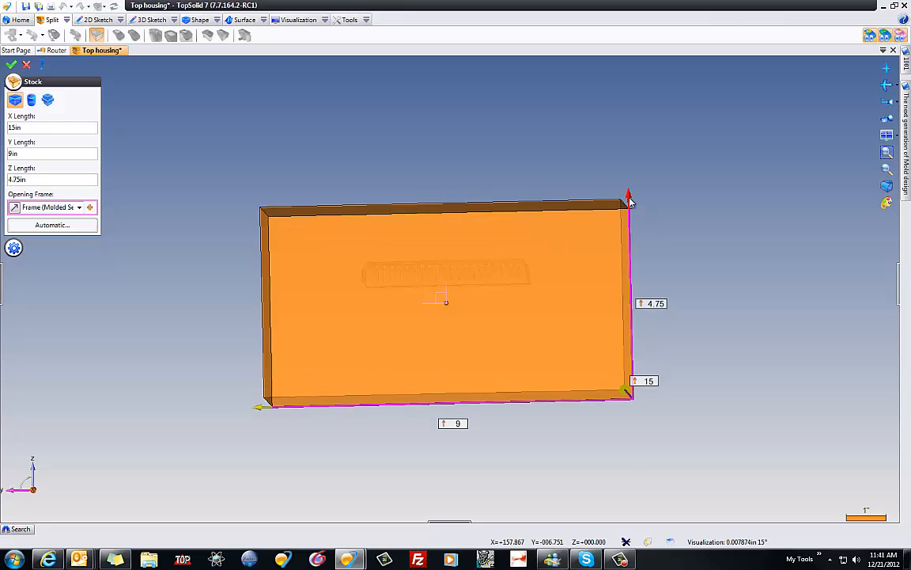
pyautogui.moveTo(628, 202); pyautogui.dragTo(692, 241)
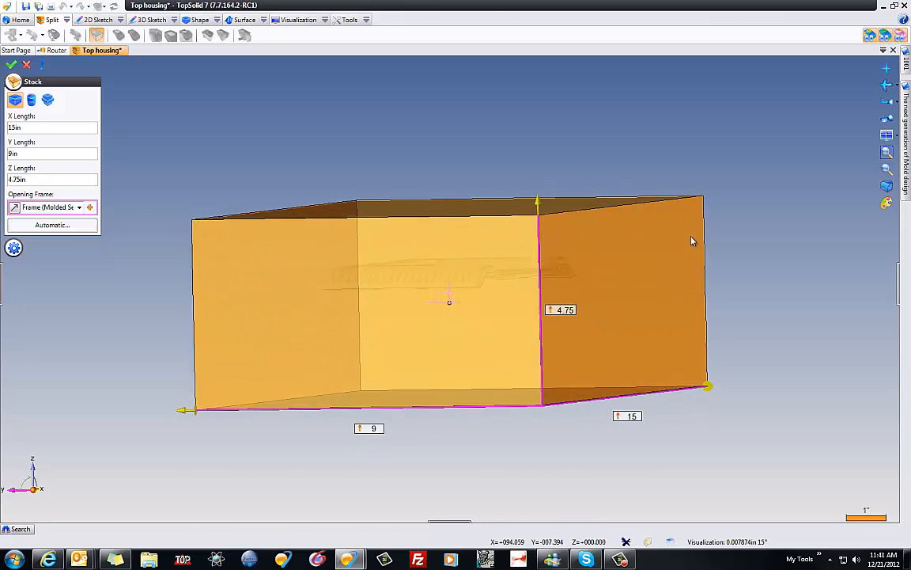
# - Create an offset frame as the stock's opening frame
pyautogui.click(89, 206)
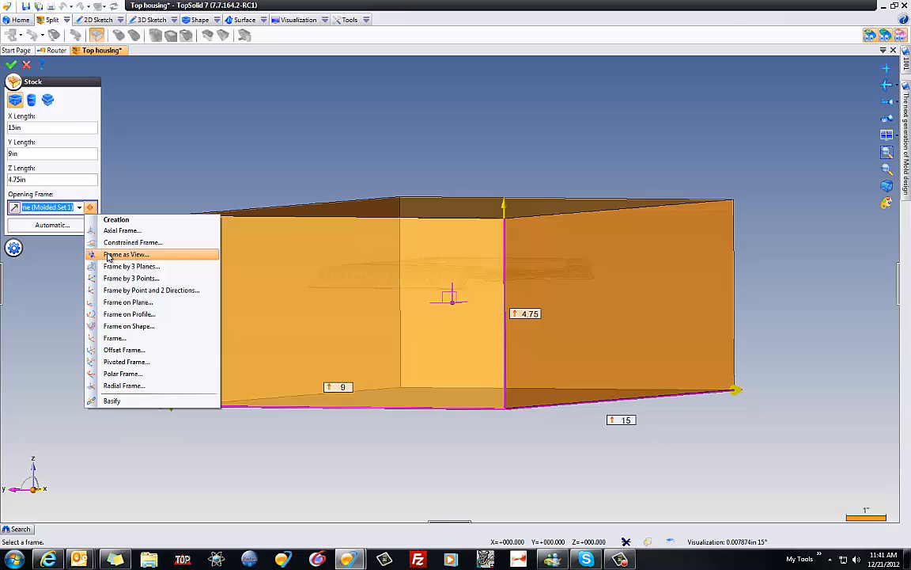
pyautogui.moveTo(453, 307)
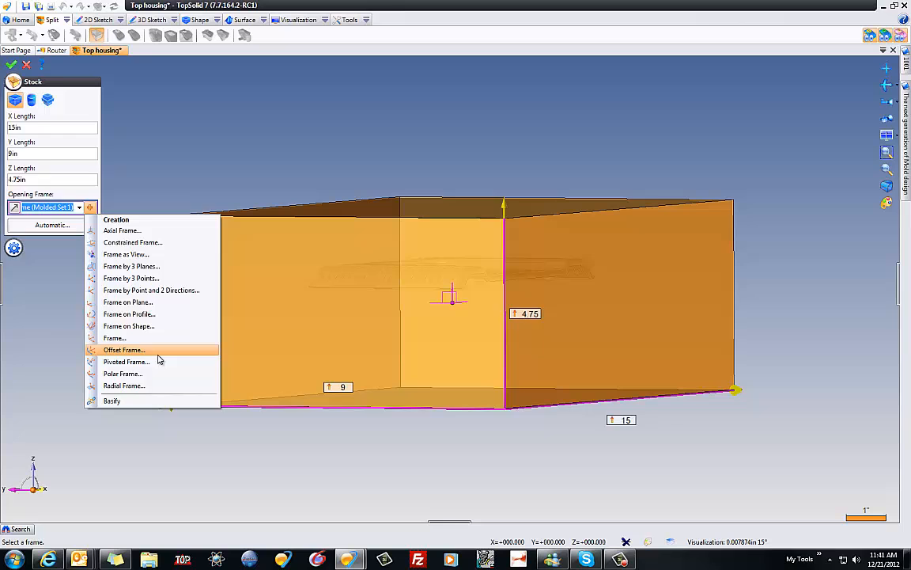
pyautogui.click(123, 350)
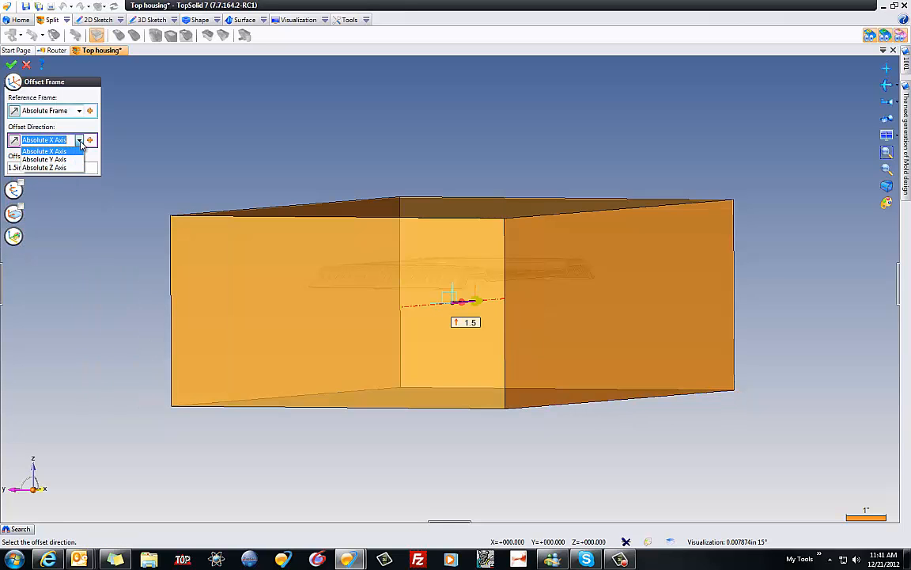
pyautogui.click(43, 167)
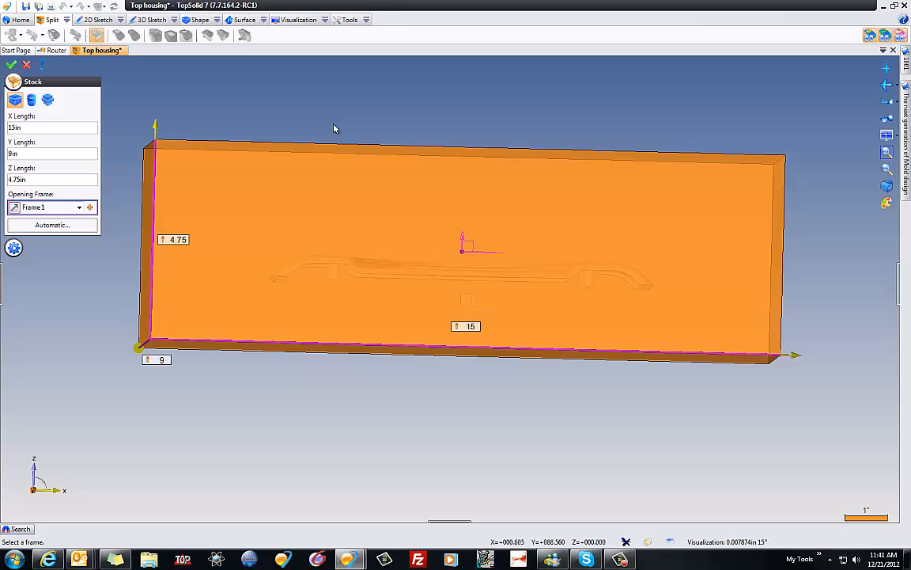
pyautogui.moveTo(30, 90)
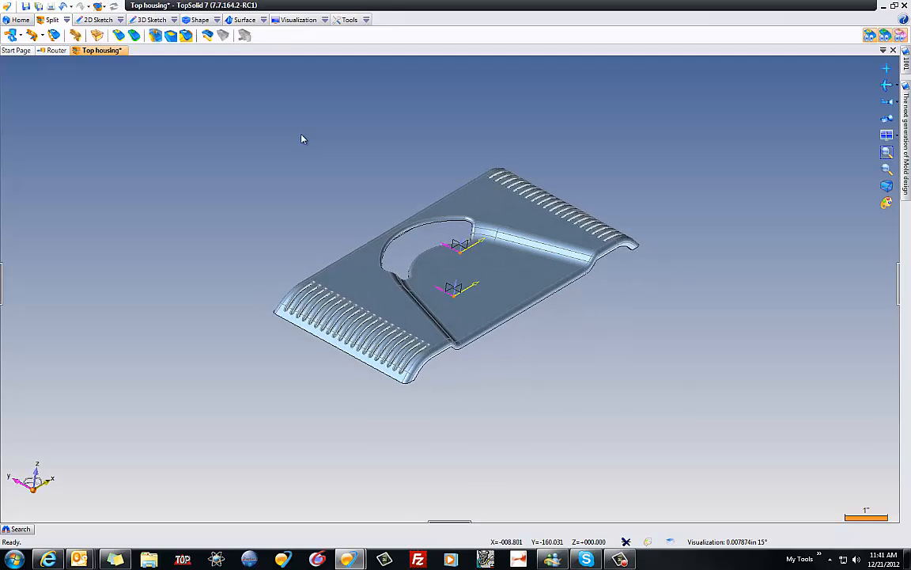
pyautogui.moveTo(224, 130)
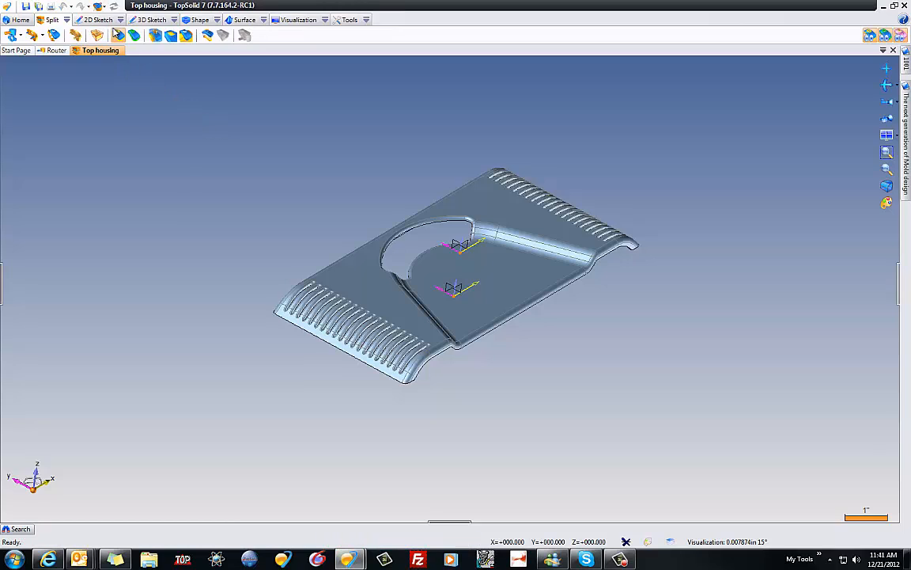
pyautogui.moveTo(118, 35)
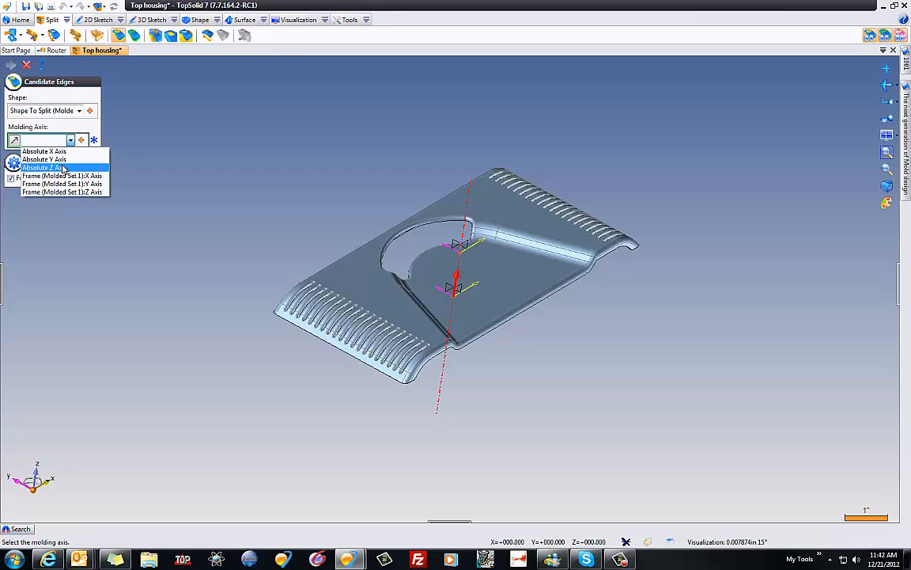
# - Set the candidate edges molding axis to Absolute Z Axis
pyautogui.click(43, 167)
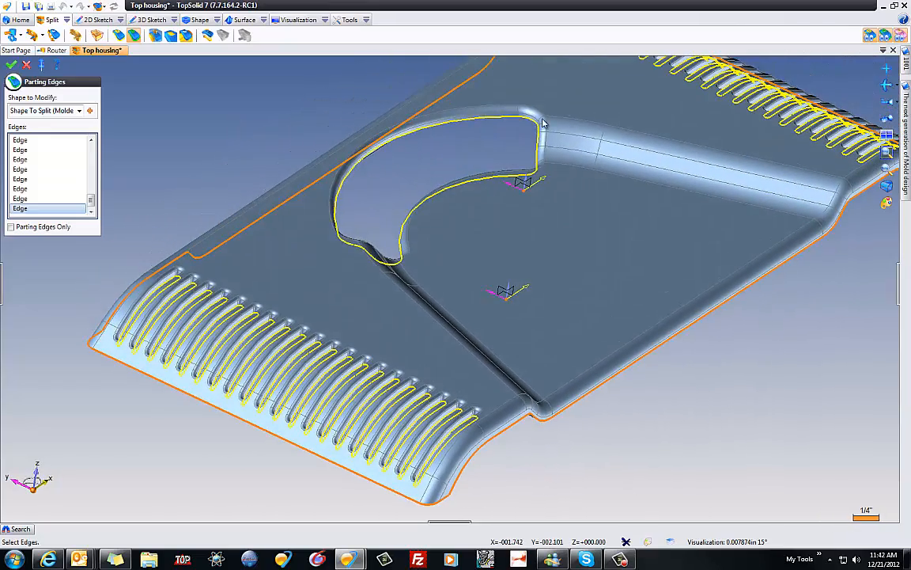
# - Select the curved cutout edges around the housing as parting edges
pyautogui.click(533, 122)
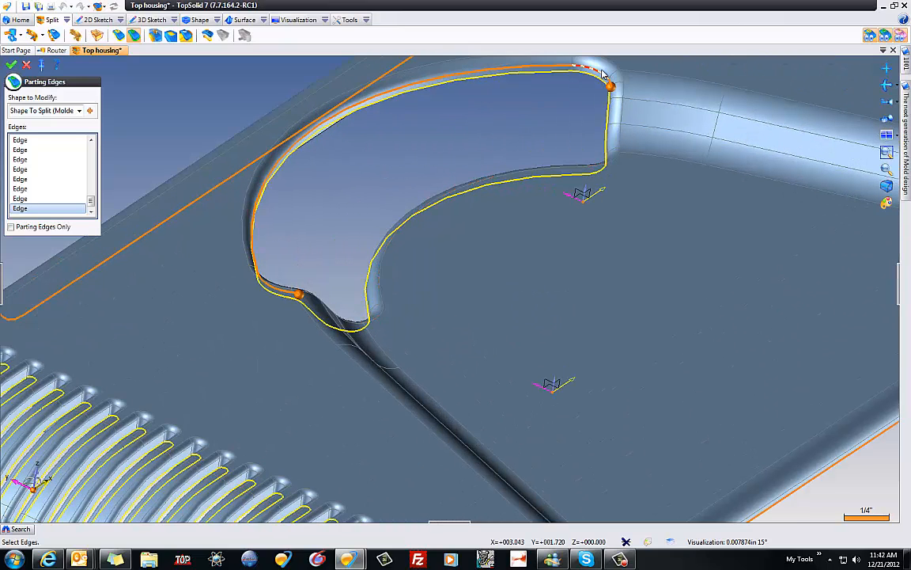
pyautogui.moveTo(575, 73)
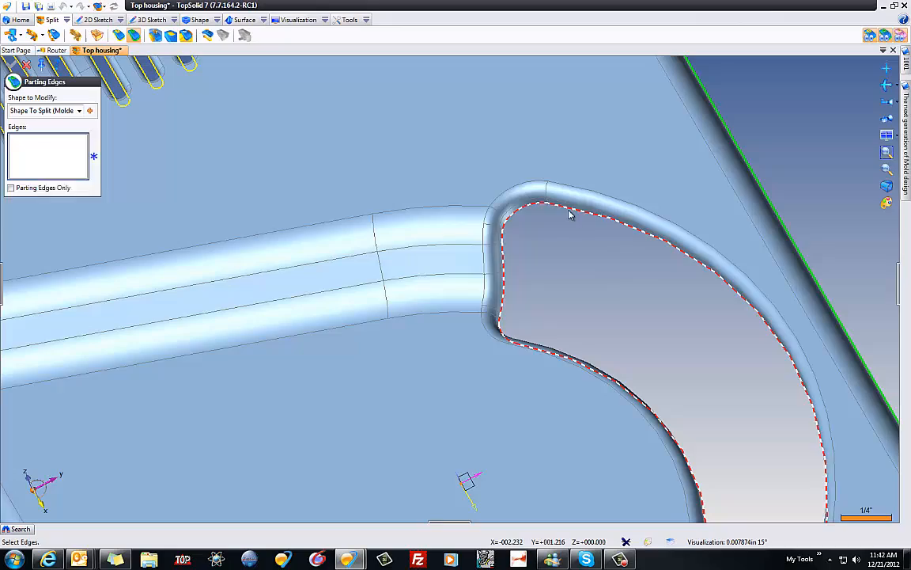
pyautogui.click(570, 214)
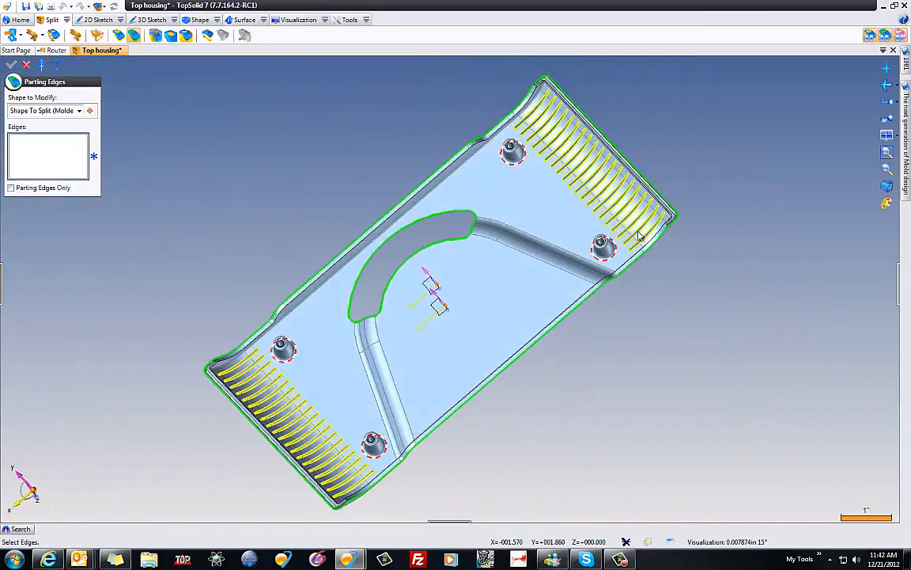
pyautogui.scroll(3)
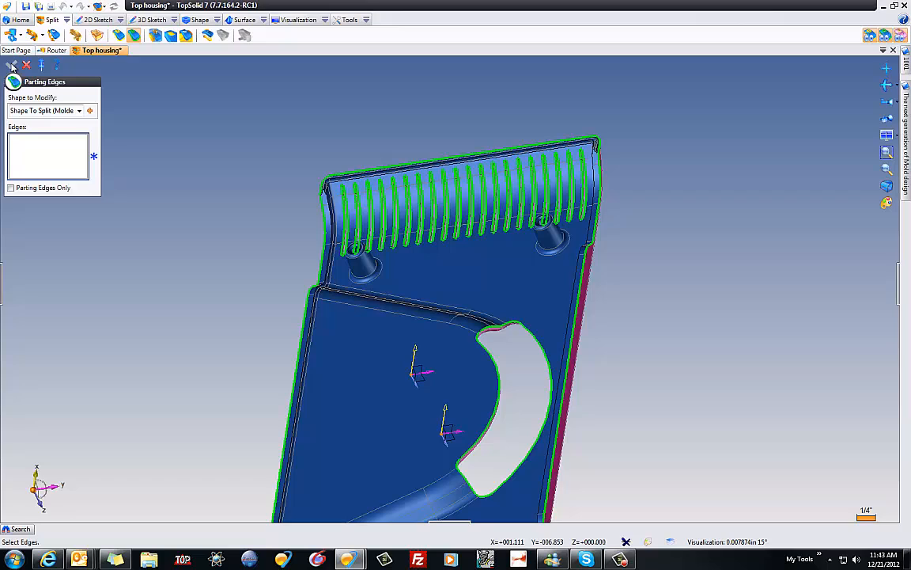
# - Validate the outline, slot and cutout parting edges and save the document
pyautogui.click(26, 65)
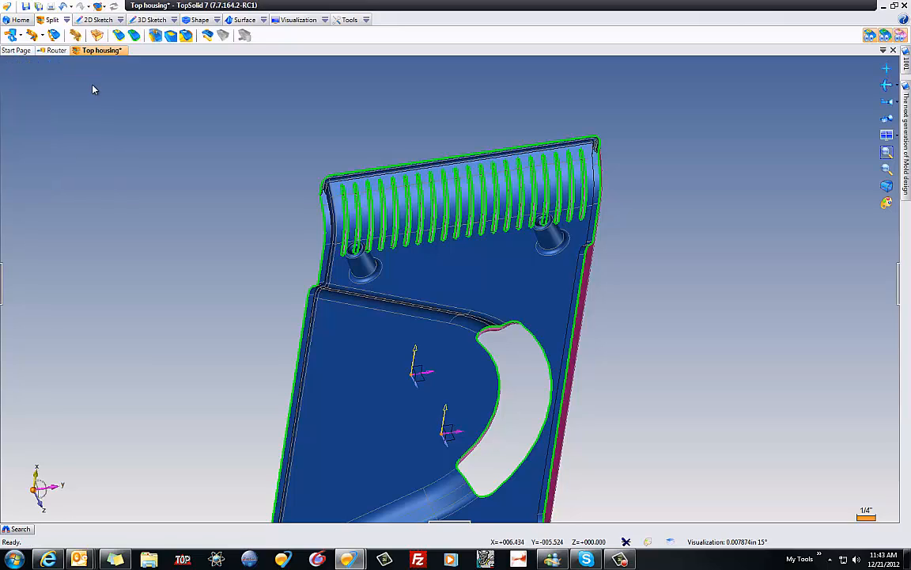
pyautogui.moveTo(155, 95)
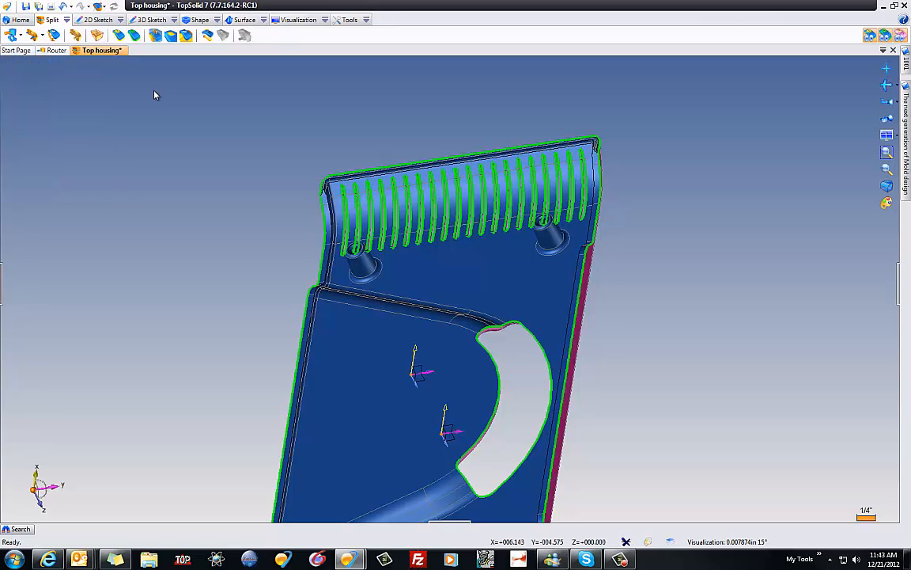
pyautogui.press('ctrl+s')
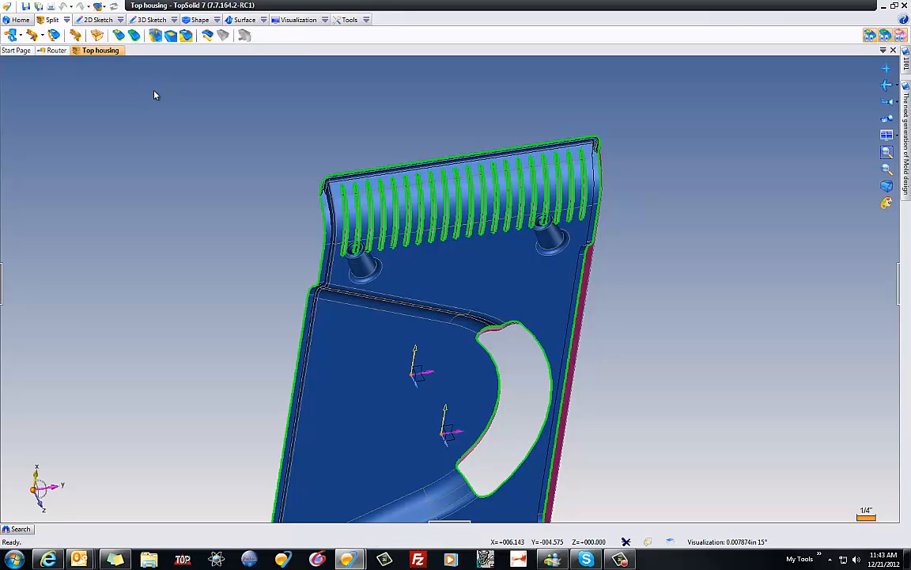
pyautogui.moveTo(158, 70)
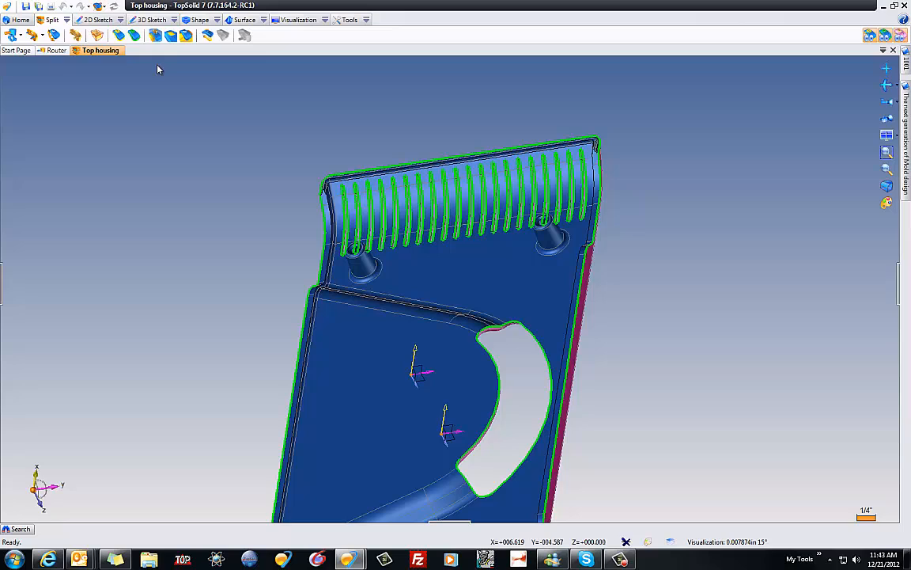
pyautogui.moveTo(185, 35)
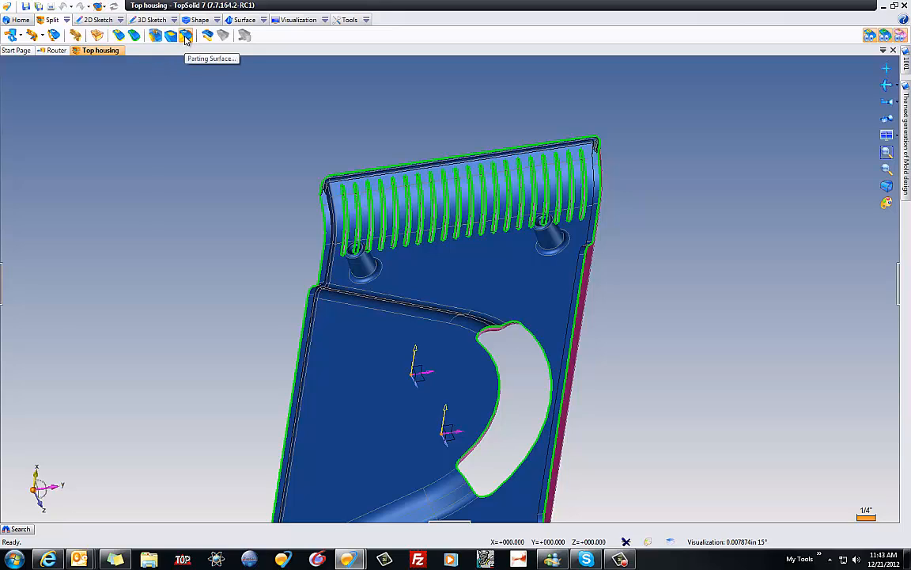
pyautogui.moveTo(168, 179)
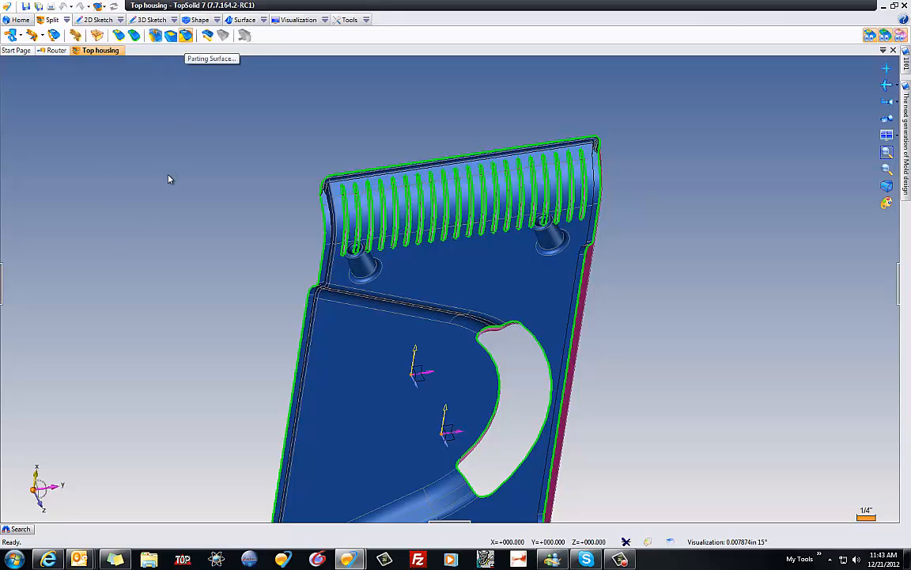
# - Build a guide-edge parting surface 15.25 in long with At Start and At End extensions
pyautogui.click(211, 58)
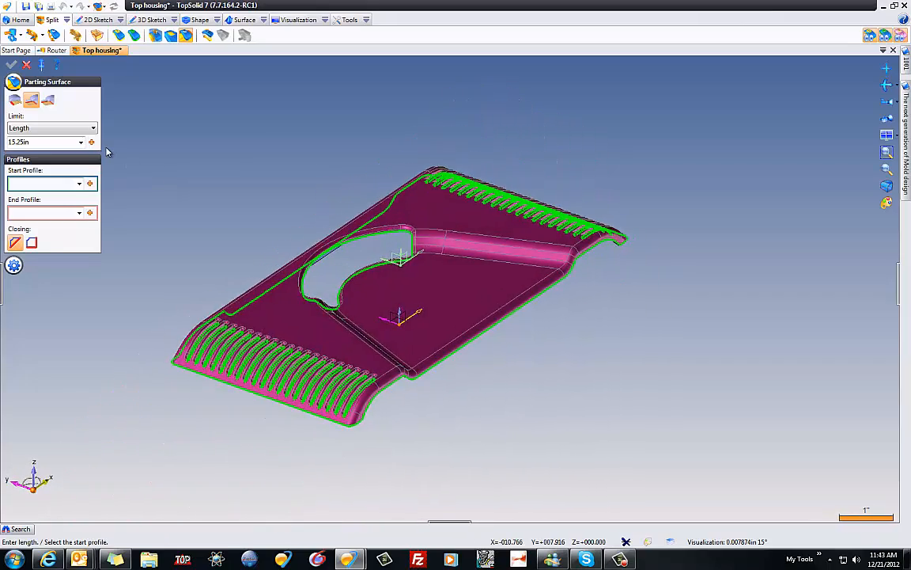
pyautogui.click(14, 99)
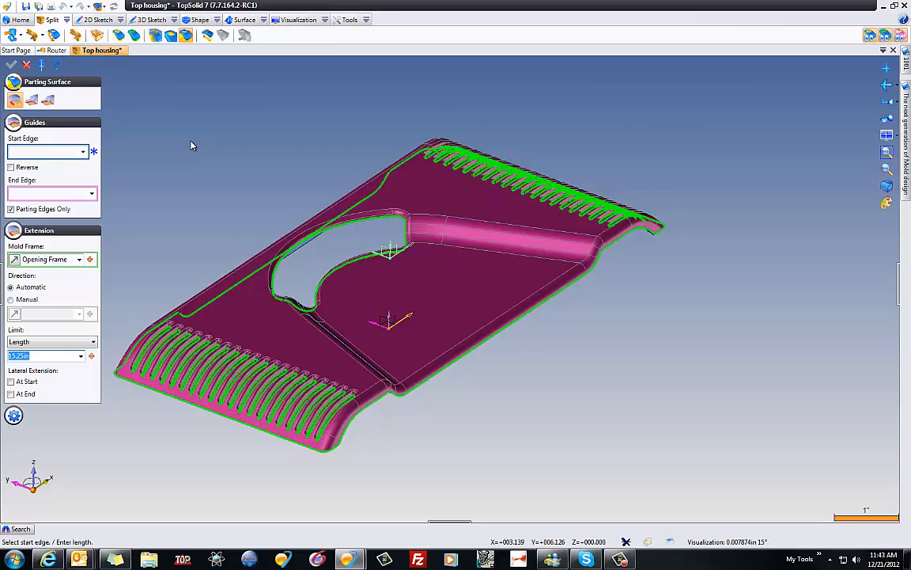
pyautogui.scroll(3)
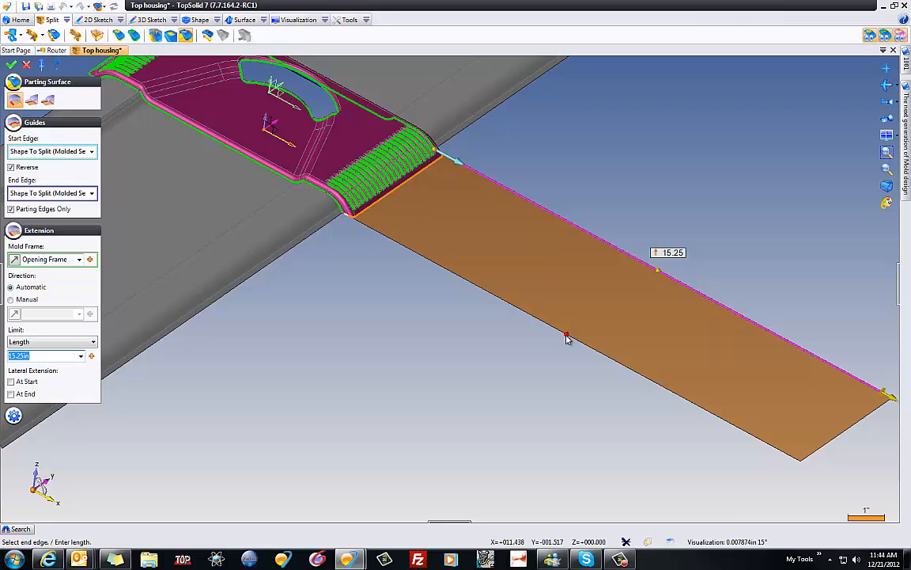
pyautogui.click(11, 381)
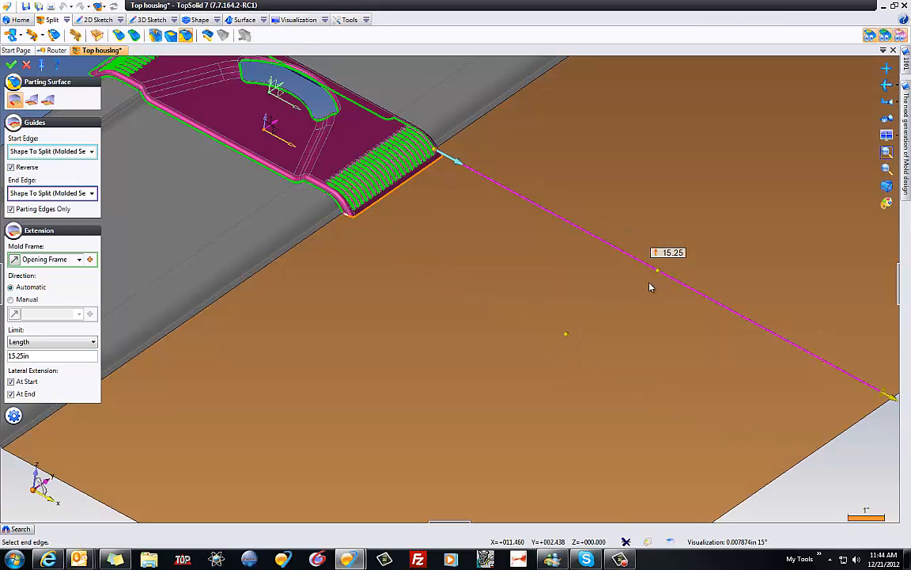
pyautogui.moveTo(492, 372)
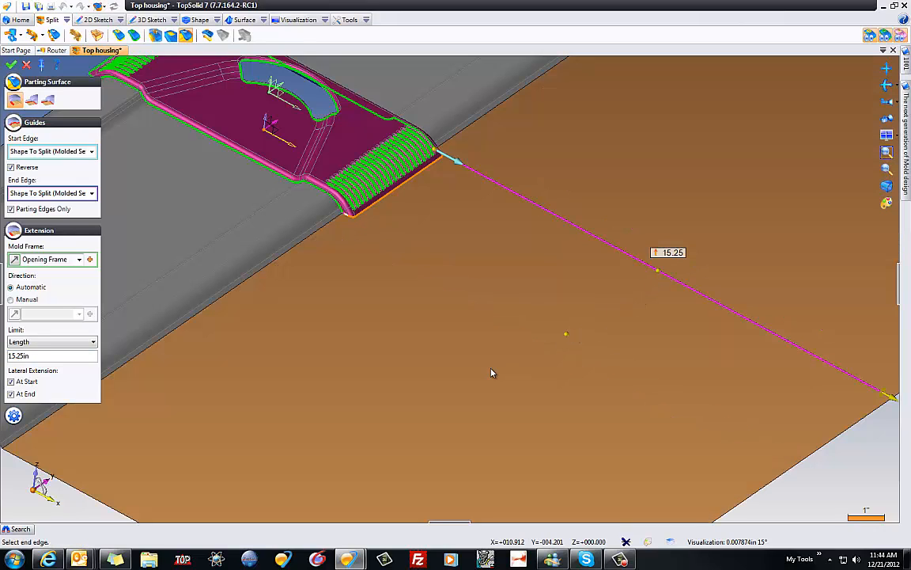
pyautogui.moveTo(351, 412)
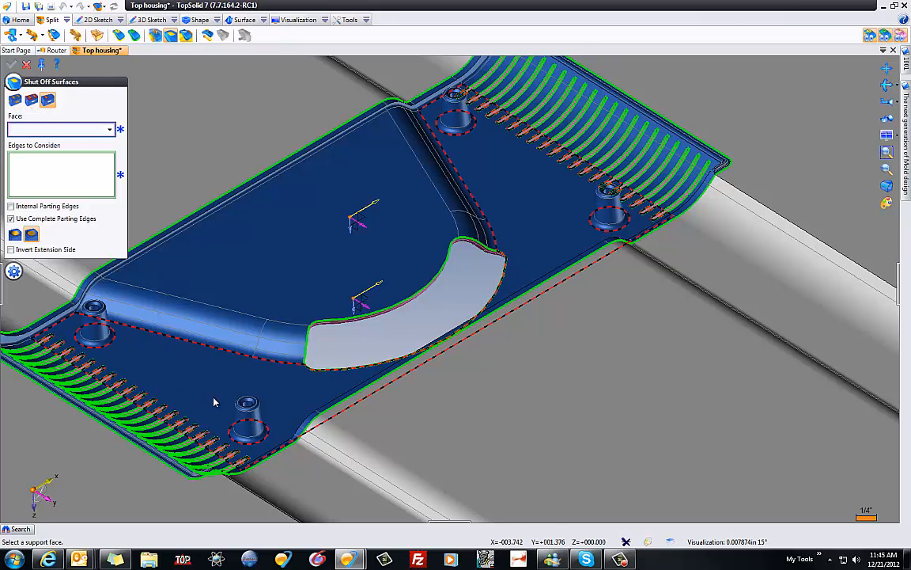
# - Pick the support face and select the curved hole and both rows of rib slot edges
pyautogui.click(297, 344)
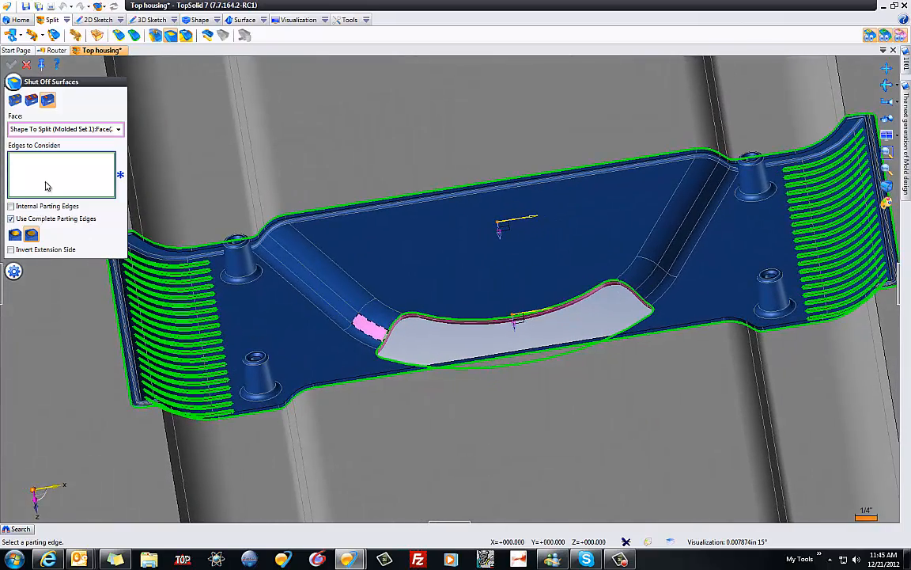
pyautogui.moveTo(394, 328)
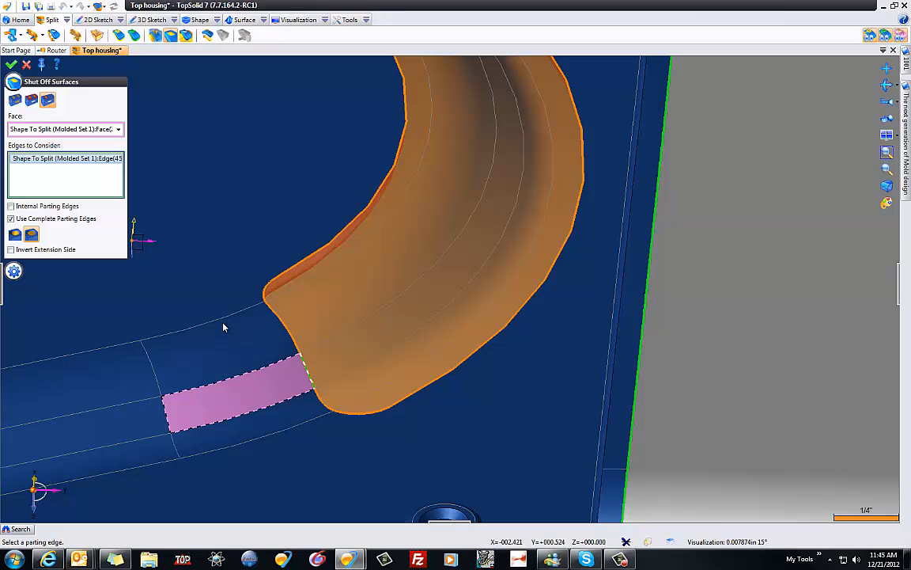
pyautogui.moveTo(576, 273)
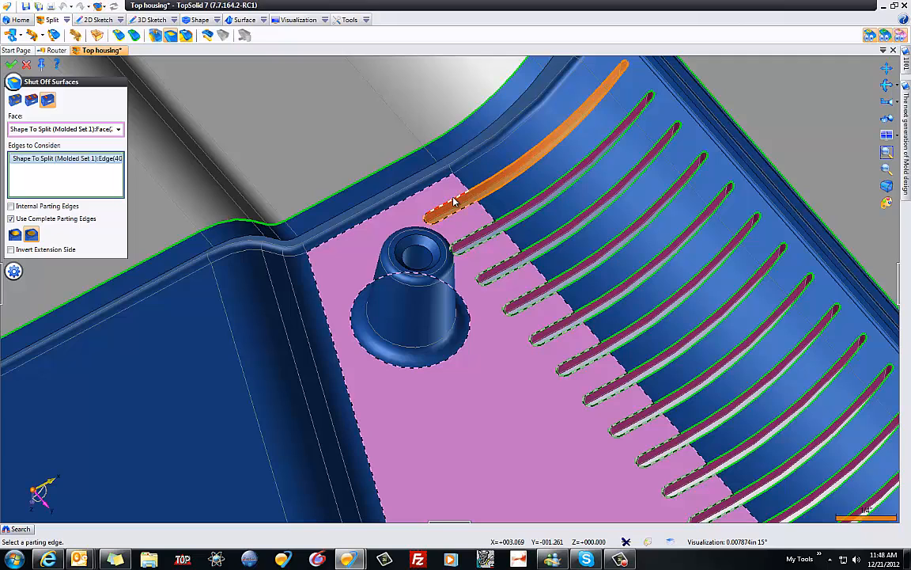
pyautogui.click(522, 297)
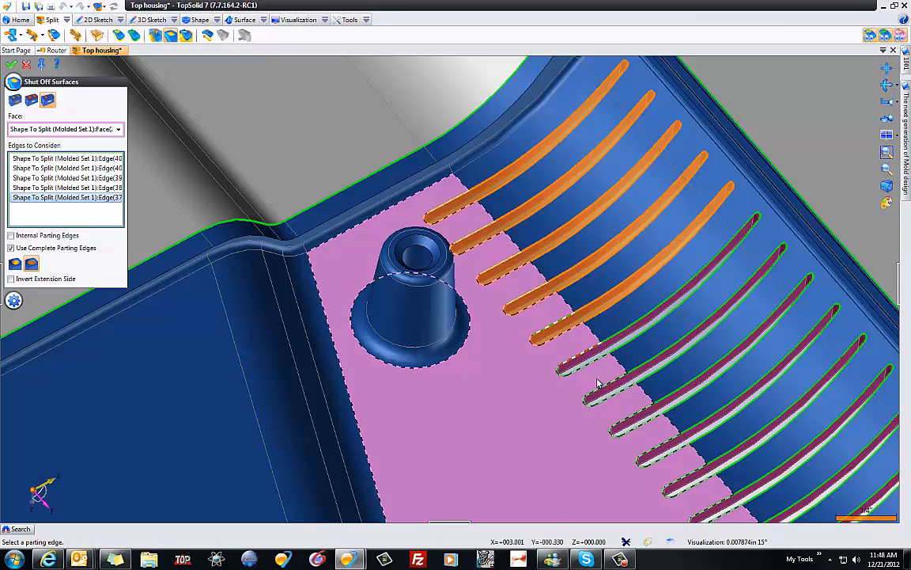
pyautogui.click(660, 451)
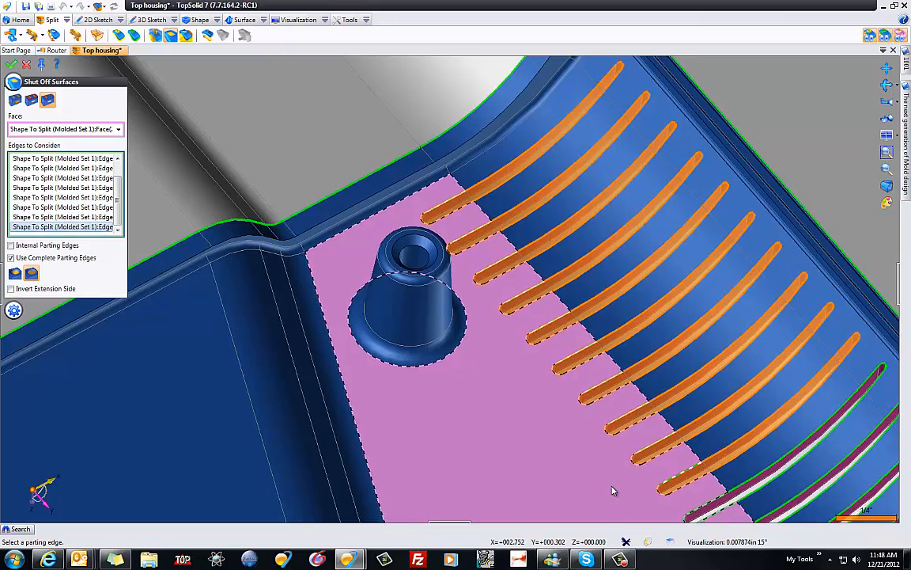
pyautogui.moveTo(613, 490); pyautogui.dragTo(561, 383)
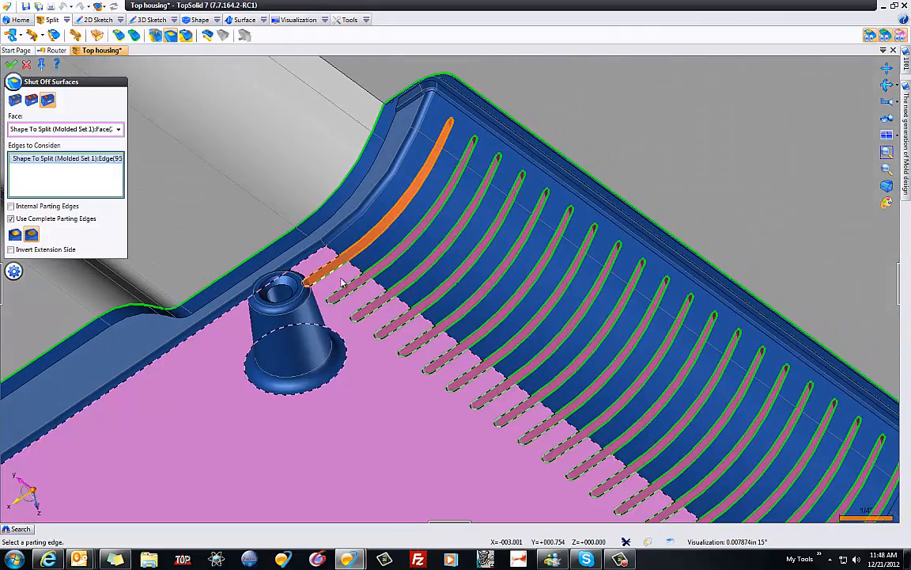
pyautogui.click(395, 328)
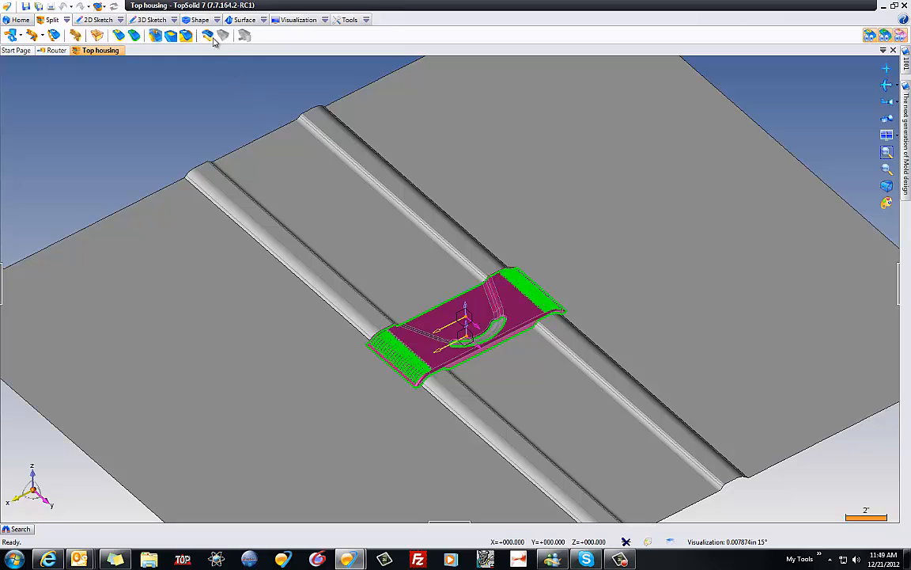
pyautogui.moveTo(207, 35)
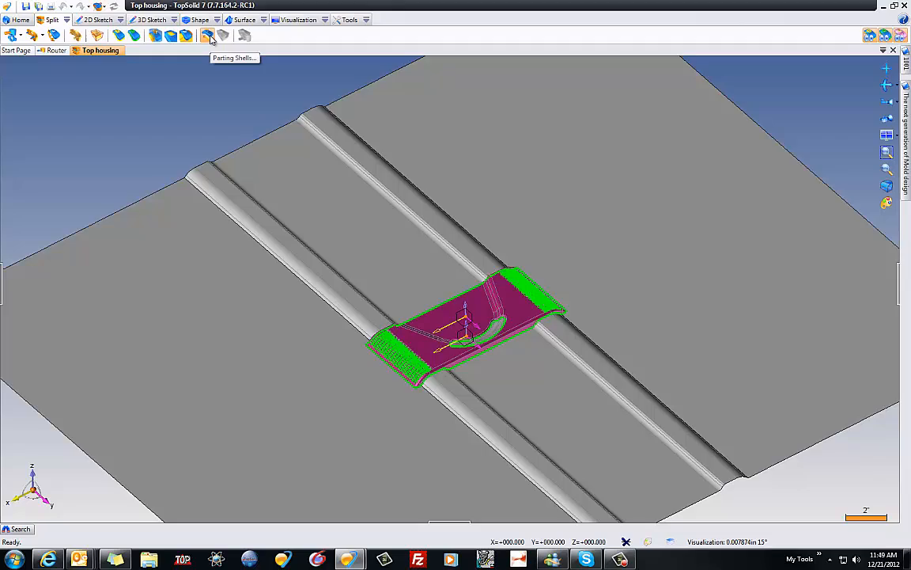
# - Generate upper and lower parting shells Shape 46 and Shape 47, adjusting the opening preview
pyautogui.click(208, 35)
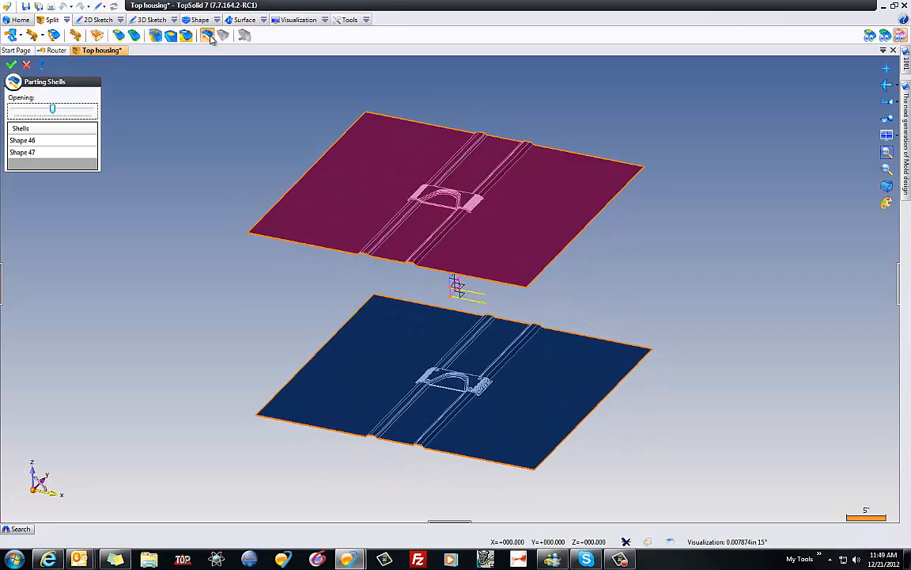
pyautogui.moveTo(474, 317); pyautogui.dragTo(459, 292)
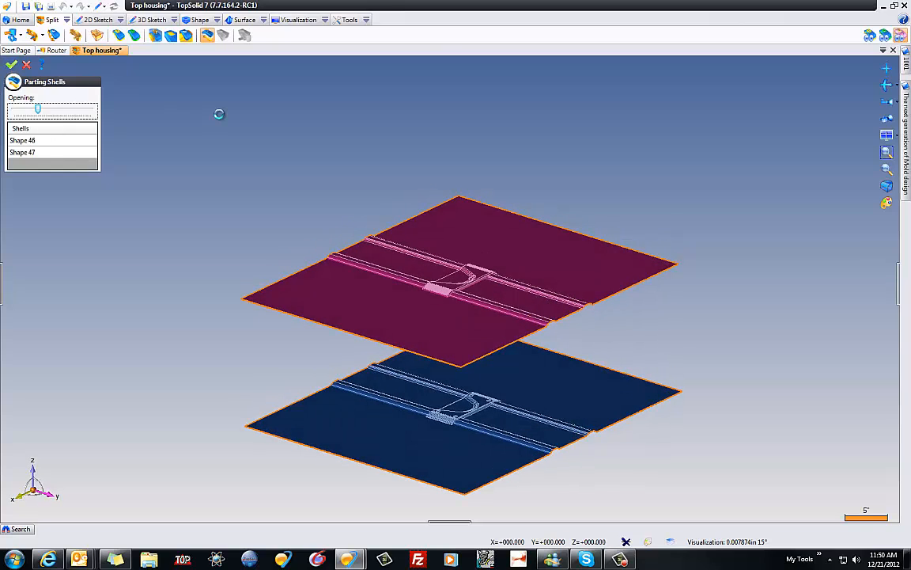
pyautogui.click(11, 65)
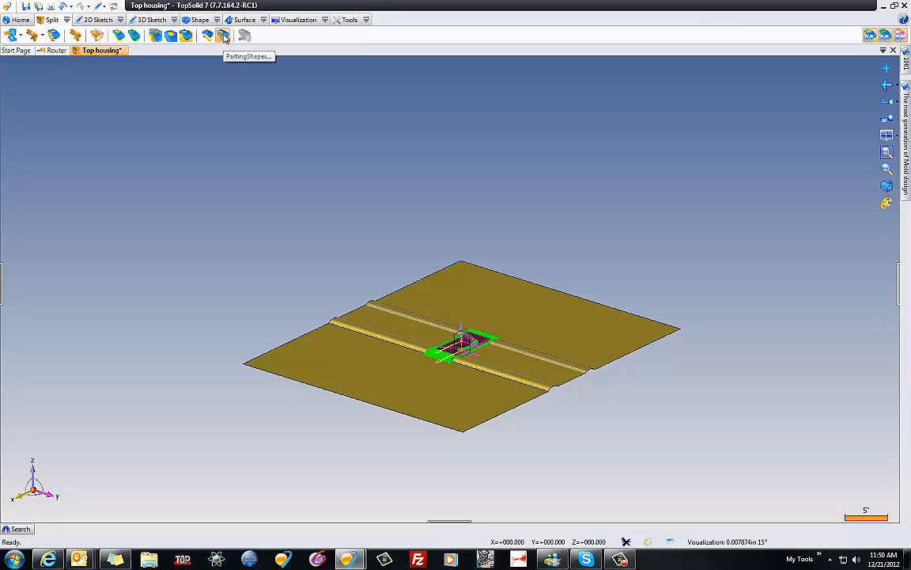
# - Build the cavity and core blocks from the parting shells and hide the parting edges
pyautogui.click(224, 35)
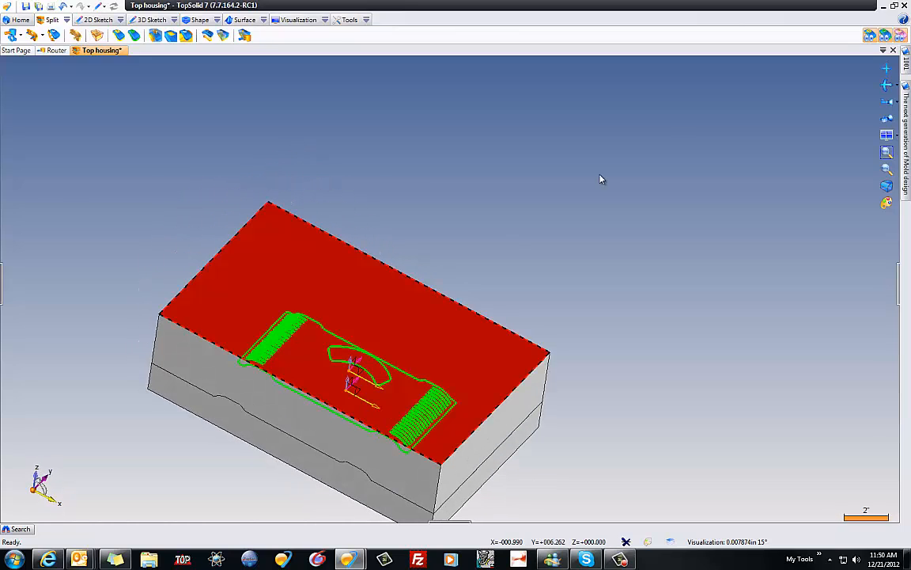
pyautogui.click(886, 37)
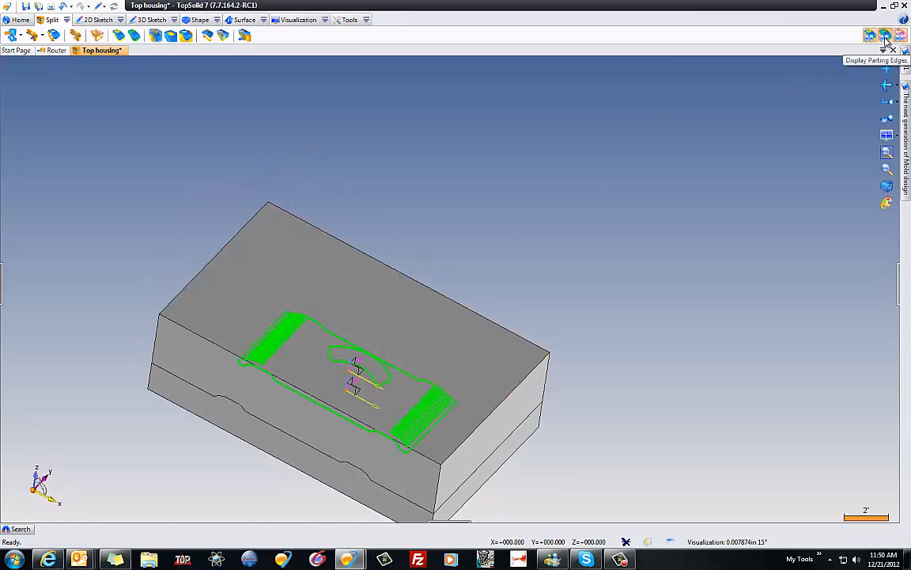
pyautogui.click(885, 36)
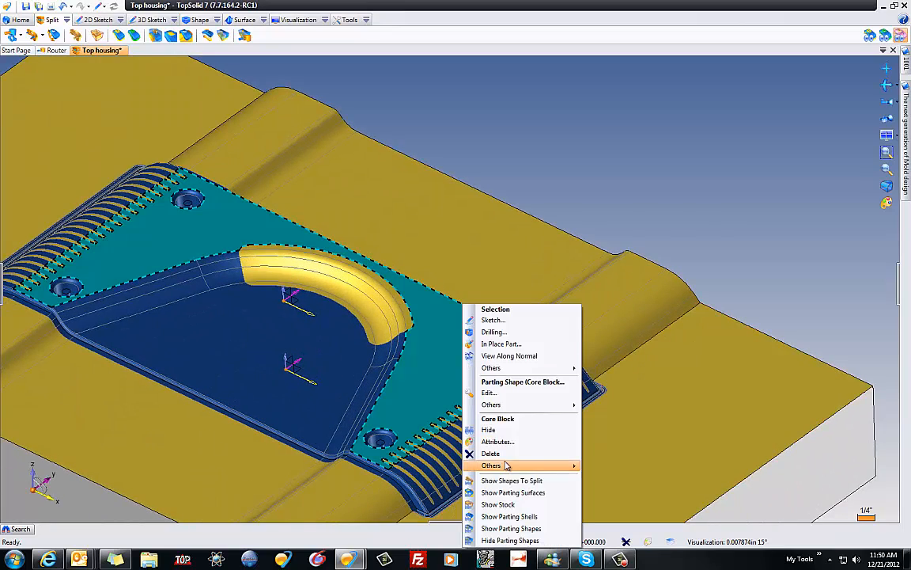
pyautogui.click(488, 430)
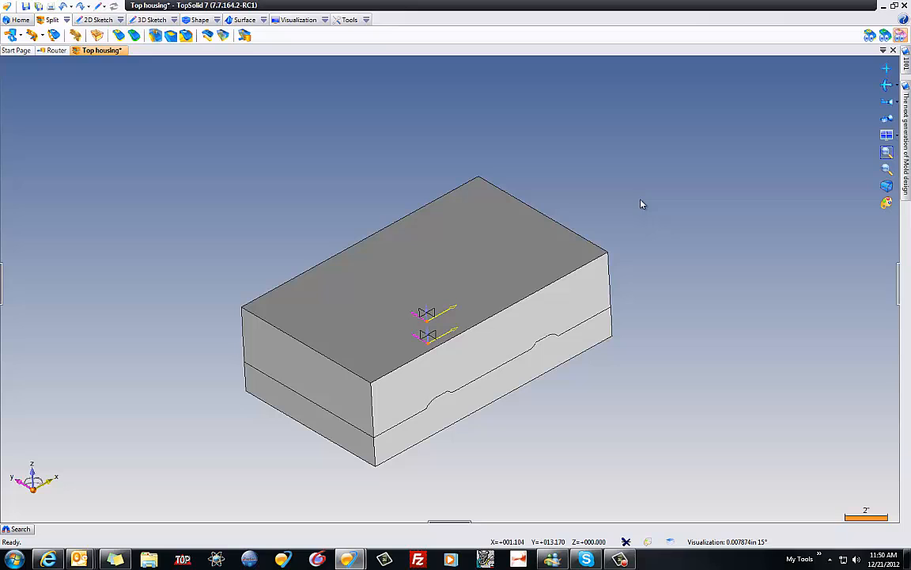
pyautogui.moveTo(156, 36)
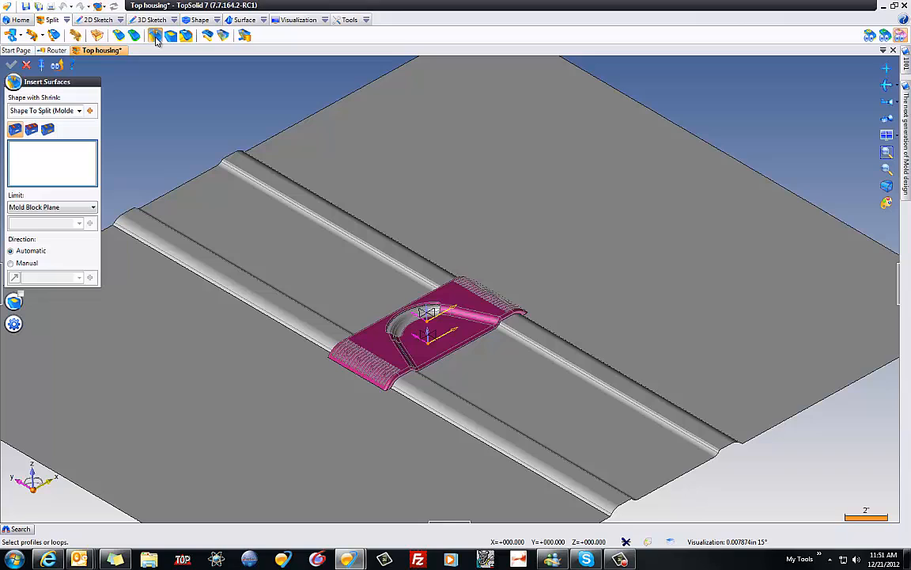
pyautogui.moveTo(441, 43)
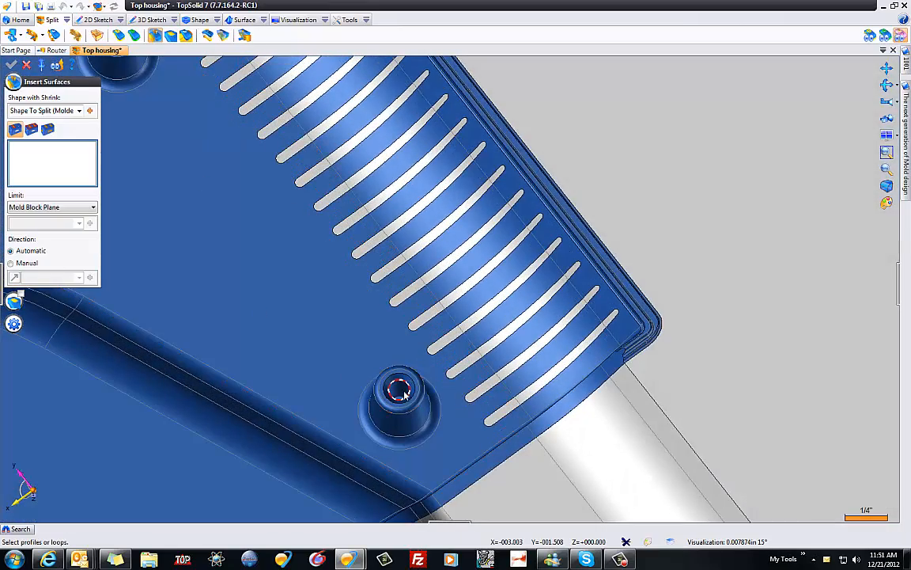
# - Pick the first screw boss's hole top edge as an insert source, limited by Mold Block Plane
pyautogui.click(403, 394)
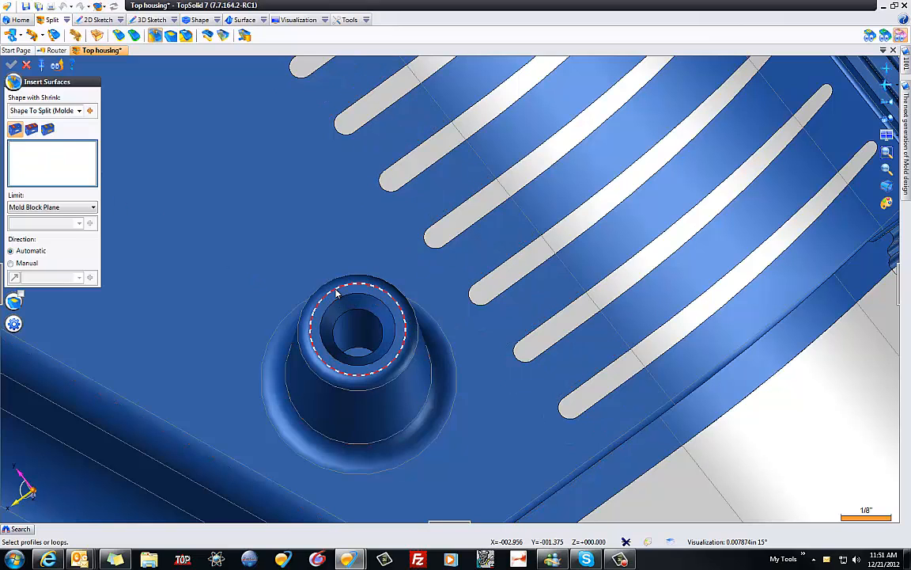
pyautogui.click(356, 332)
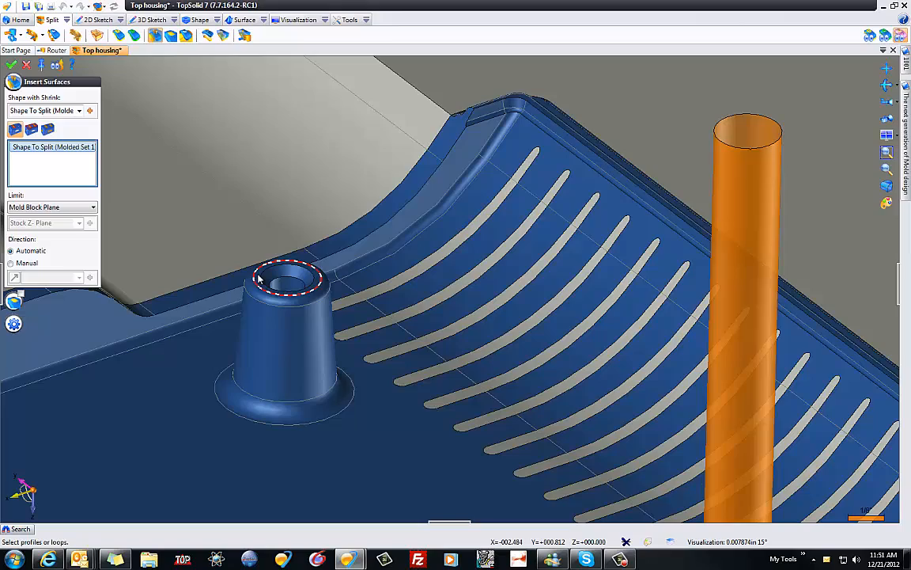
pyautogui.moveTo(250, 331)
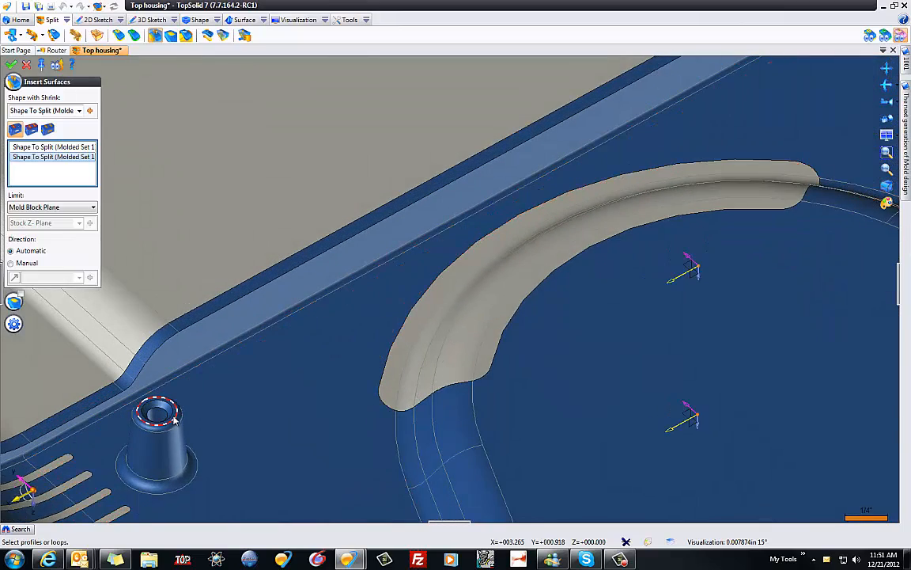
pyautogui.moveTo(256, 409)
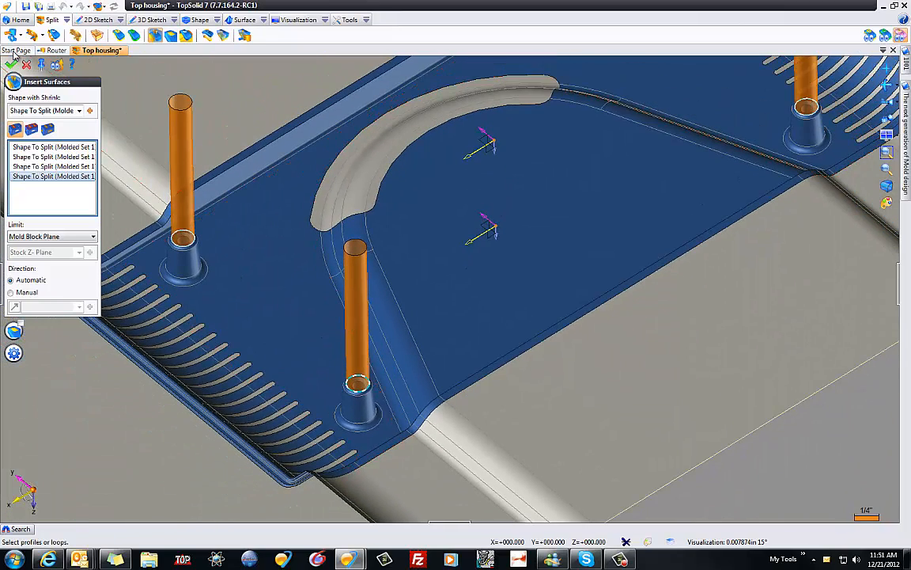
pyautogui.moveTo(119, 249)
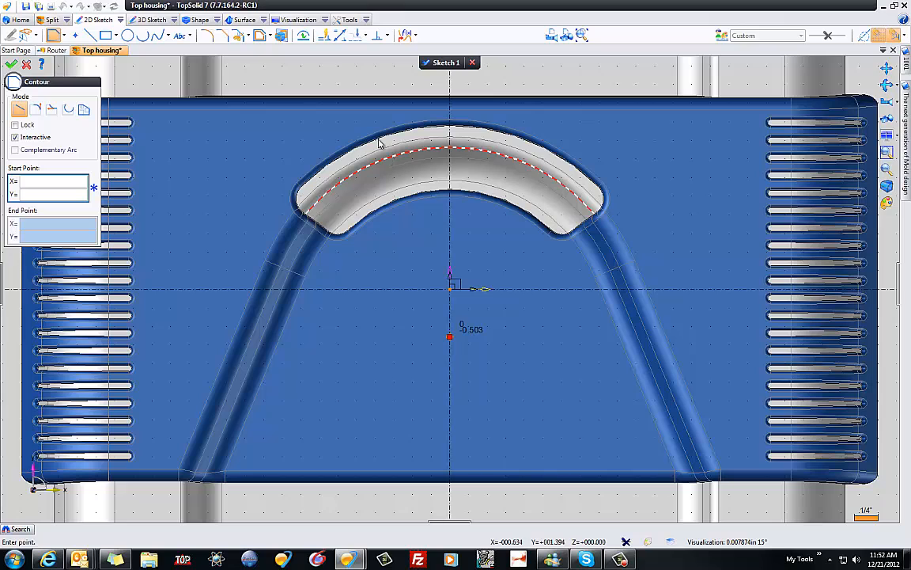
pyautogui.moveTo(341, 261)
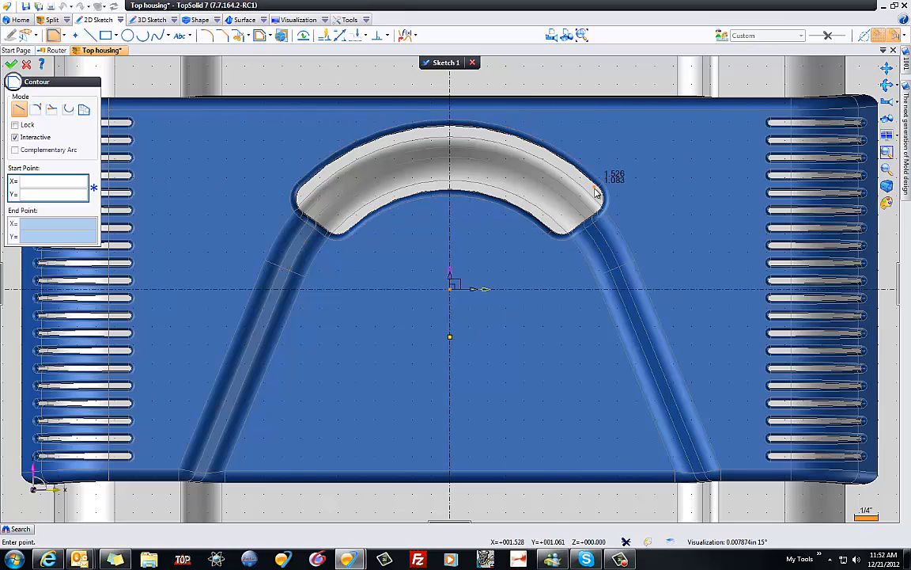
pyautogui.moveTo(247, 153)
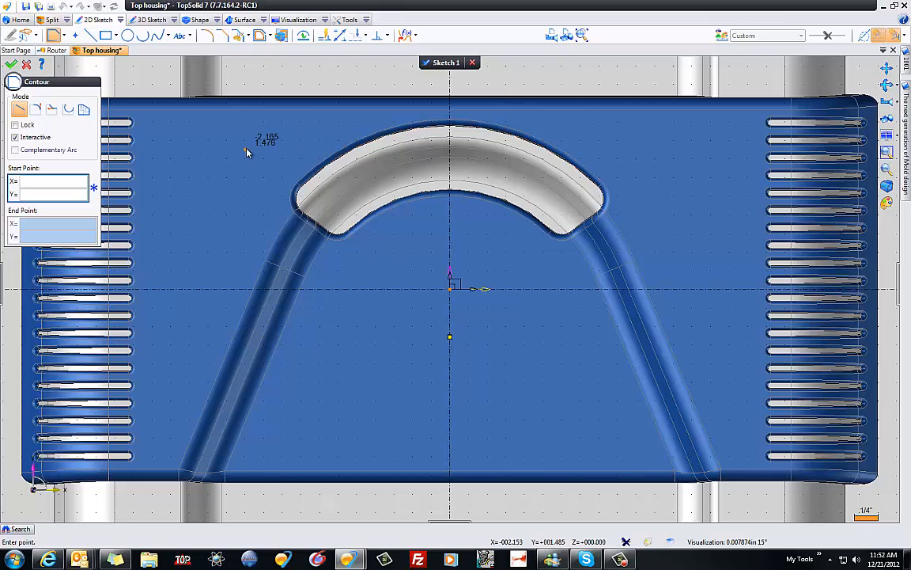
pyautogui.moveTo(633, 128)
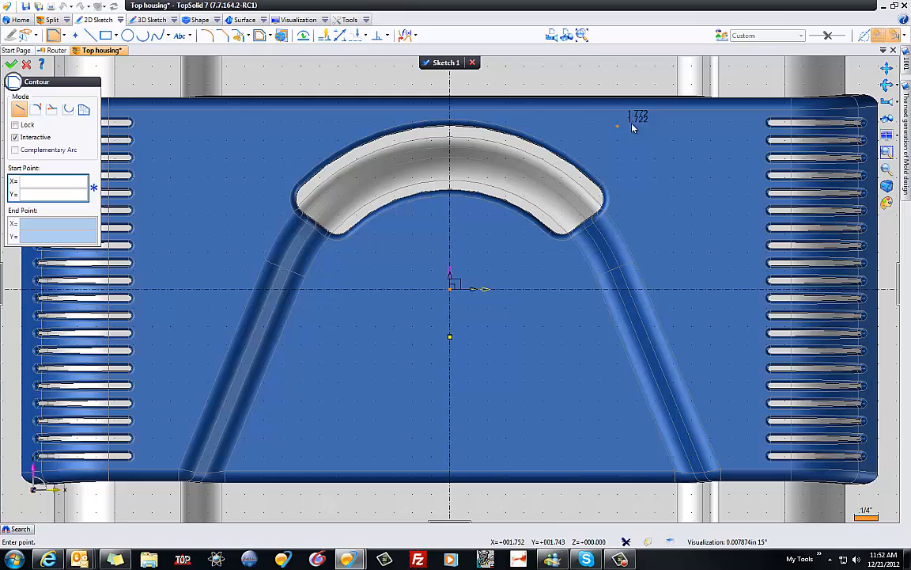
pyautogui.moveTo(262, 139)
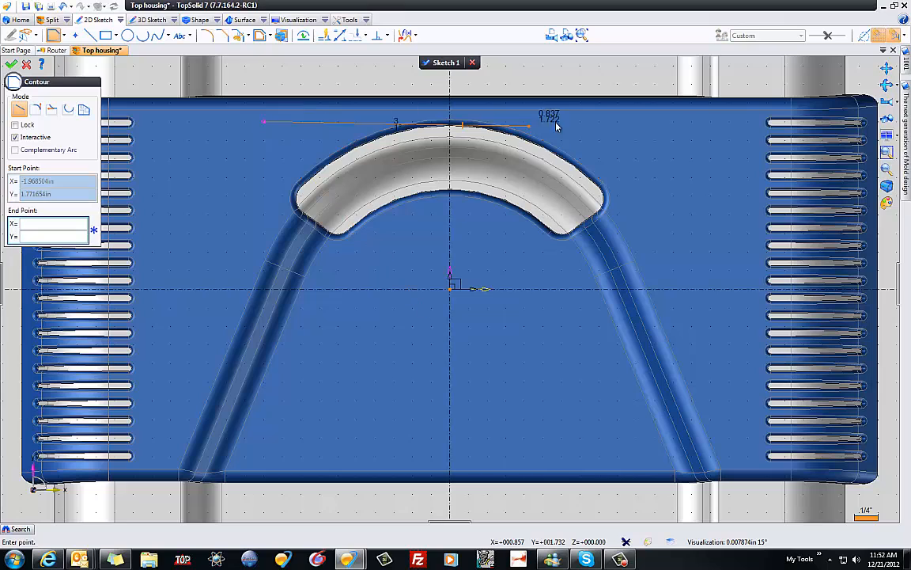
# - Place the final corner of the rectangle around the arch and finish the contour
pyautogui.click(627, 121)
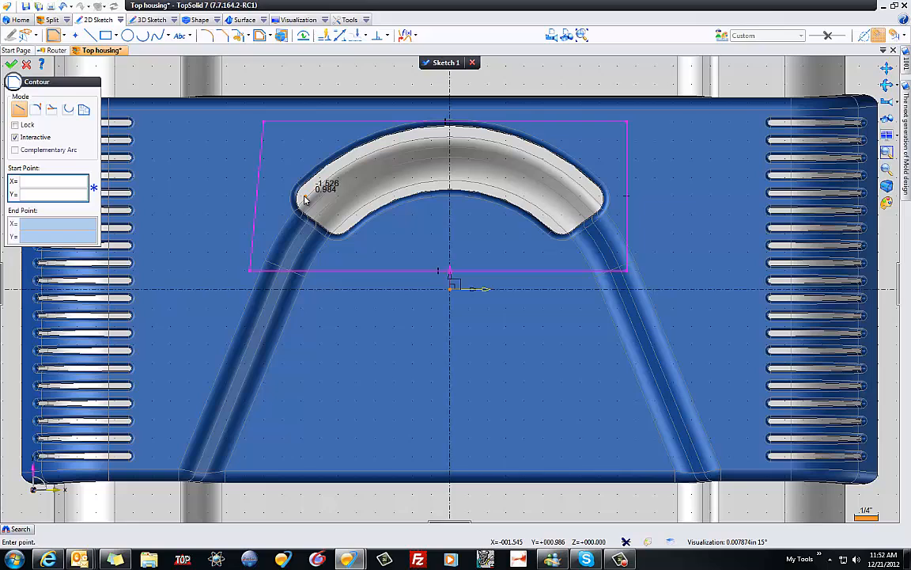
pyautogui.rightClick(305, 199)
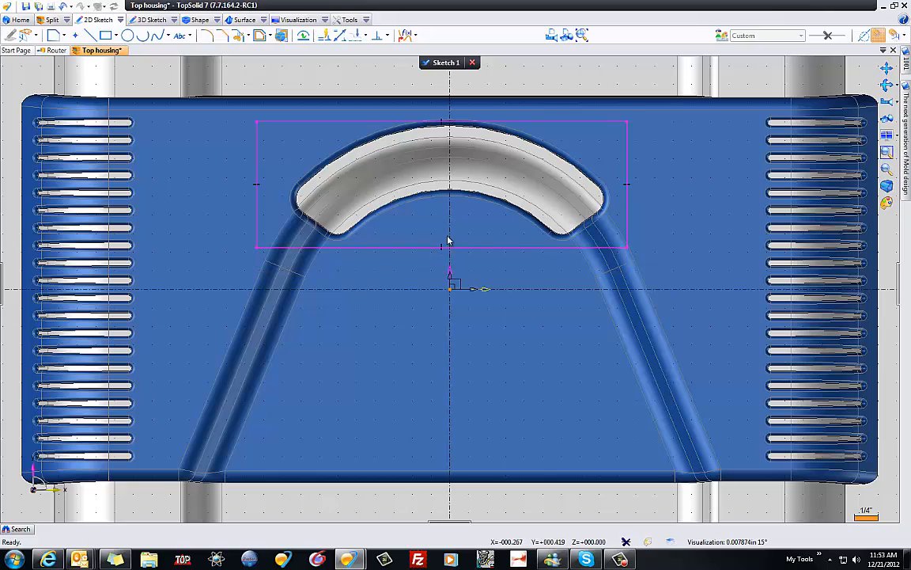
# - Add a centered 3.75 width dimension to the rectangle
pyautogui.click(338, 35)
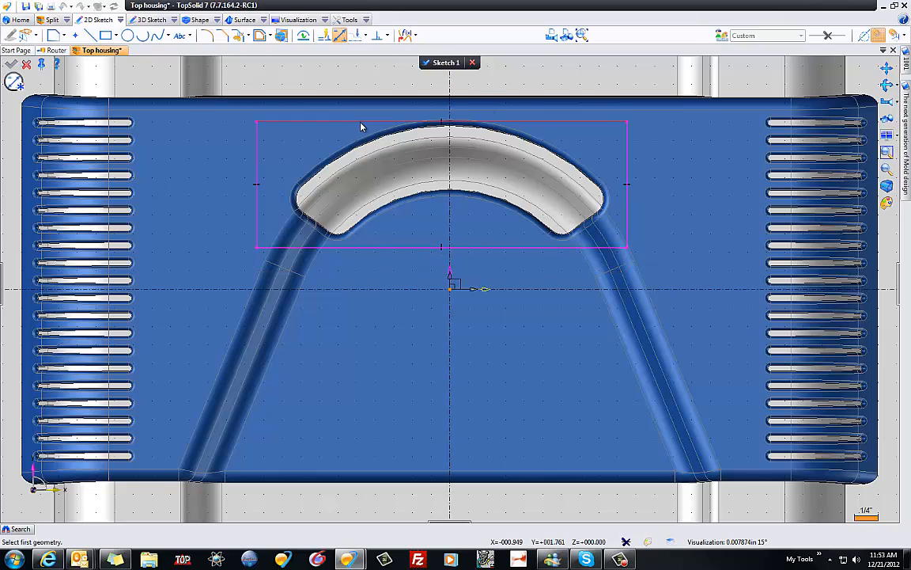
pyautogui.rightClick(361, 127)
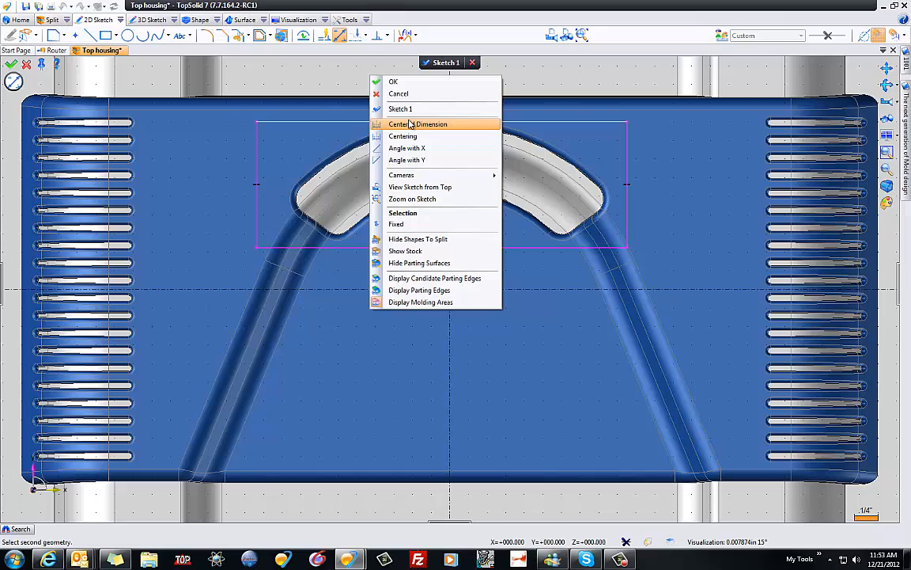
pyautogui.click(417, 124)
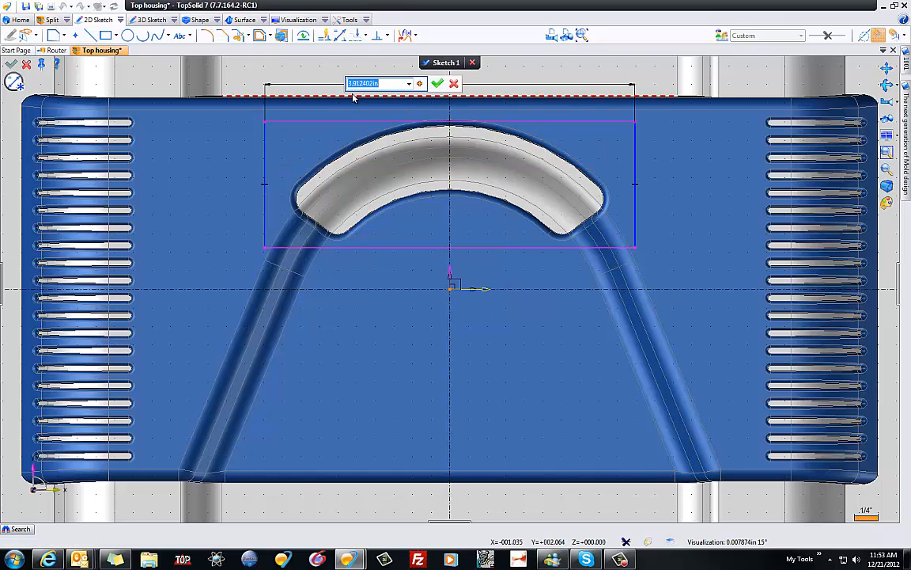
pyautogui.click(437, 83)
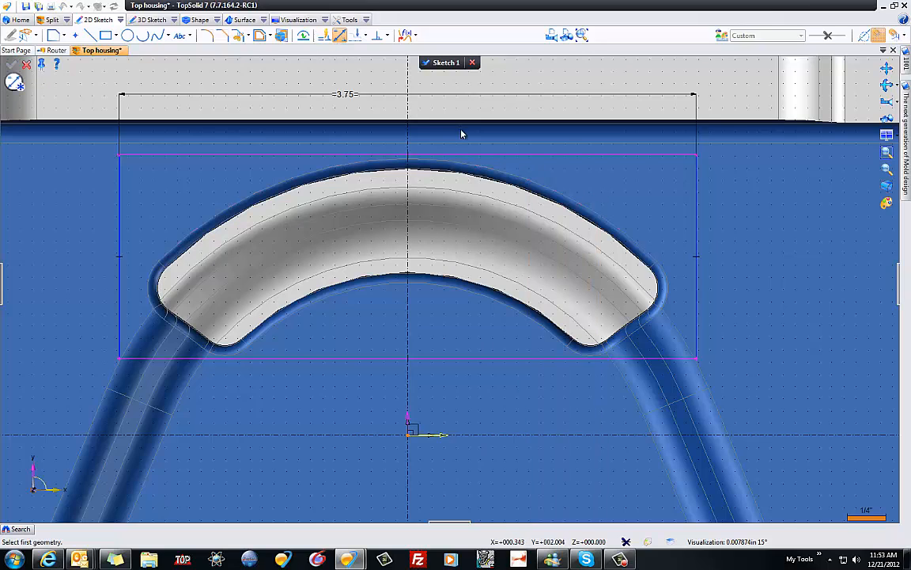
# - Dimension the rectangle 0.062 below the housing edge and 1.375 tall
pyautogui.click(498, 147)
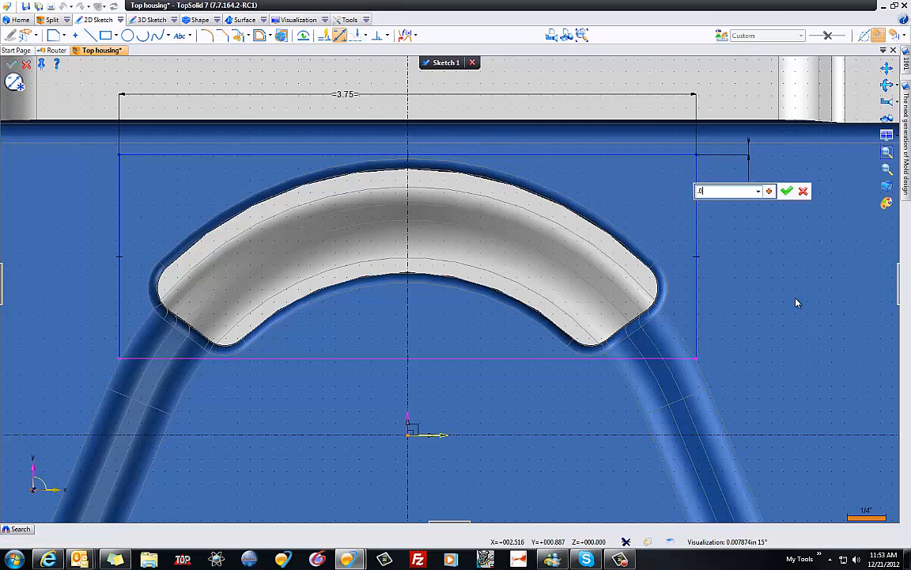
pyautogui.click(787, 191)
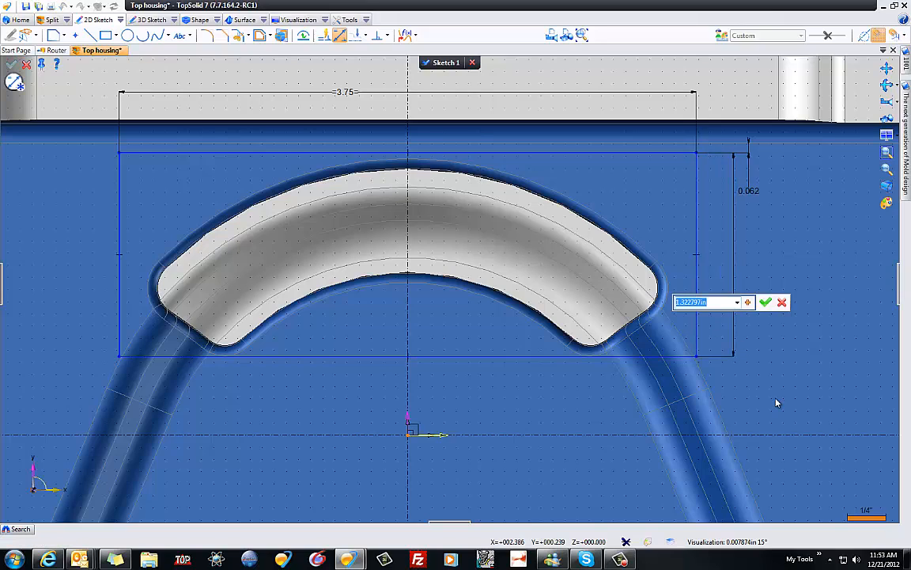
pyautogui.click(765, 301)
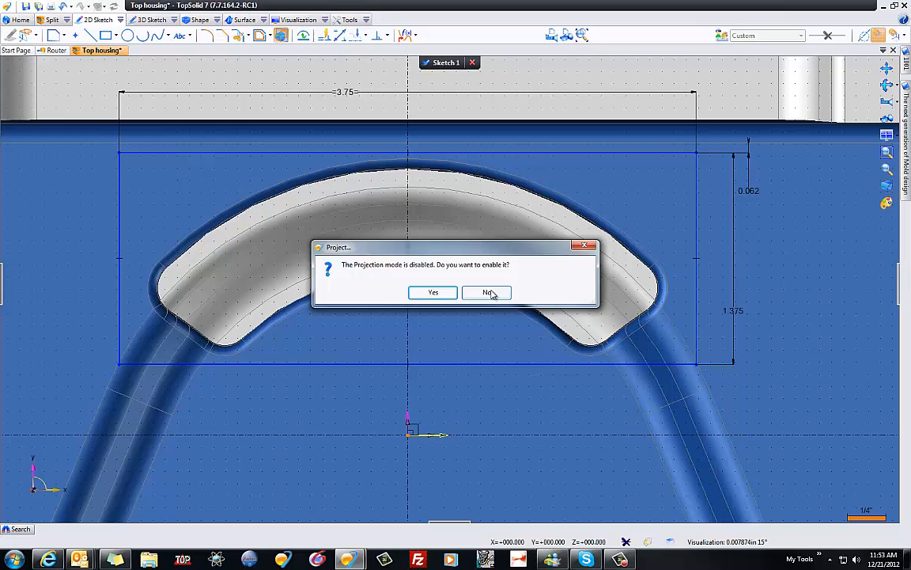
# - Decline projection, offset the arch's inner edge by 0.25in, and snap its ends to the bottom line
pyautogui.click(486, 292)
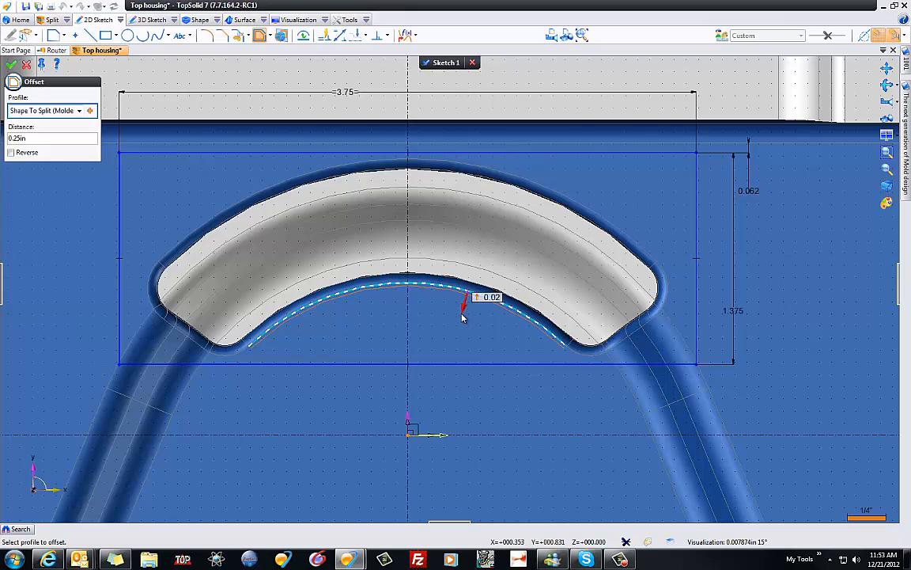
pyautogui.click(11, 152)
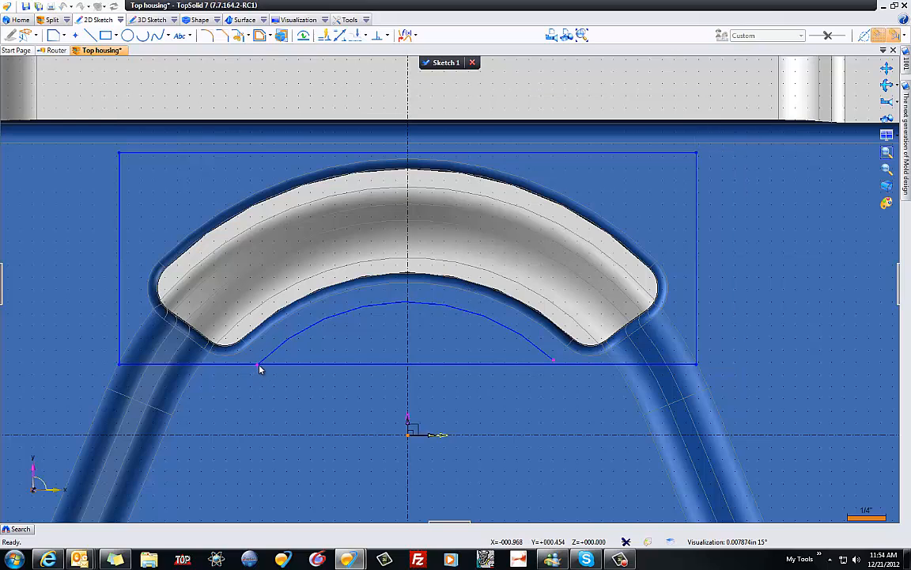
pyautogui.moveTo(561, 368)
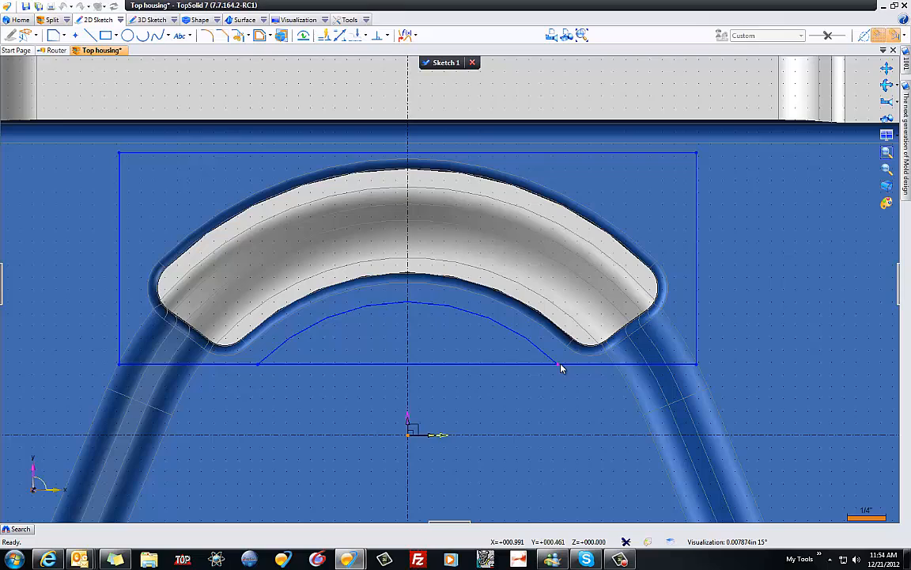
pyautogui.click(240, 35)
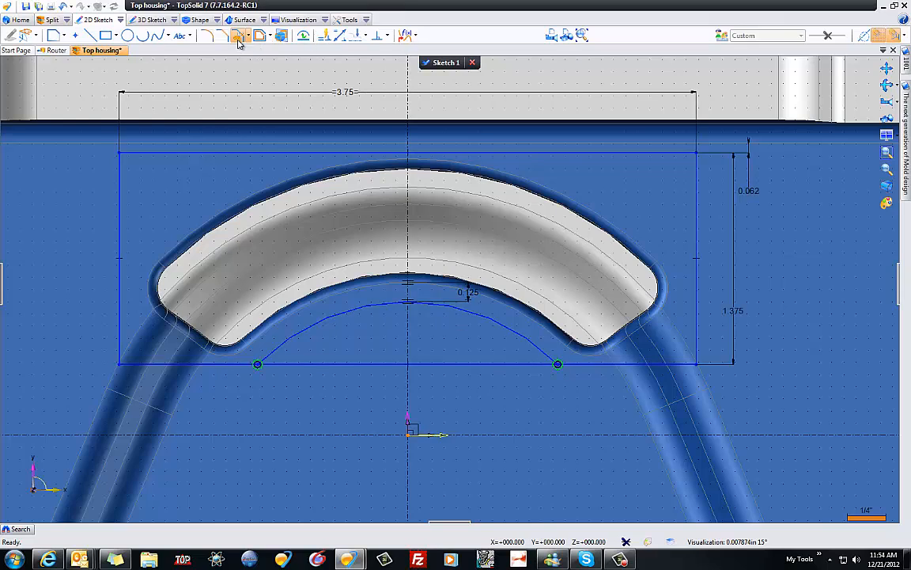
# - Fillet the top corners at R1 and both offset-curve junctions at R0.25
pyautogui.click(240, 35)
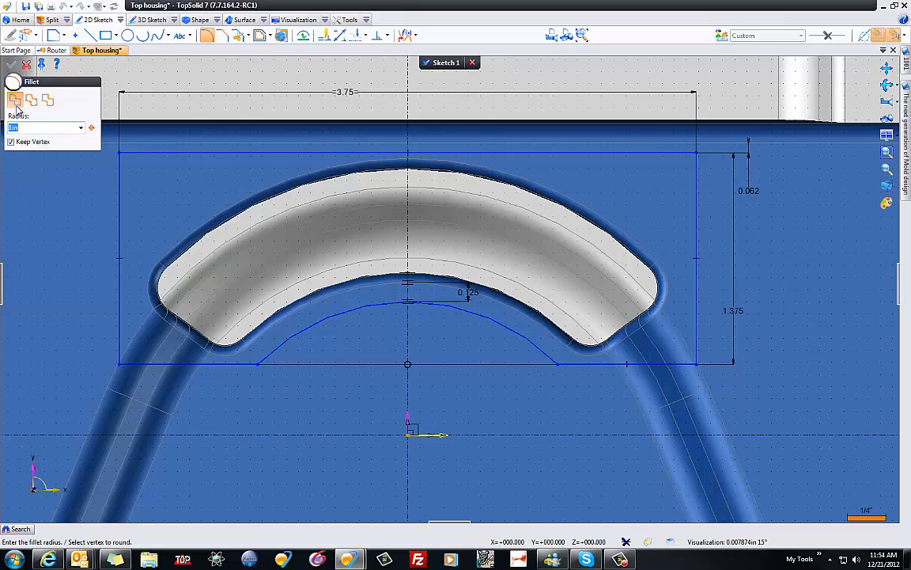
pyautogui.click(118, 152)
pyautogui.write('0.25')
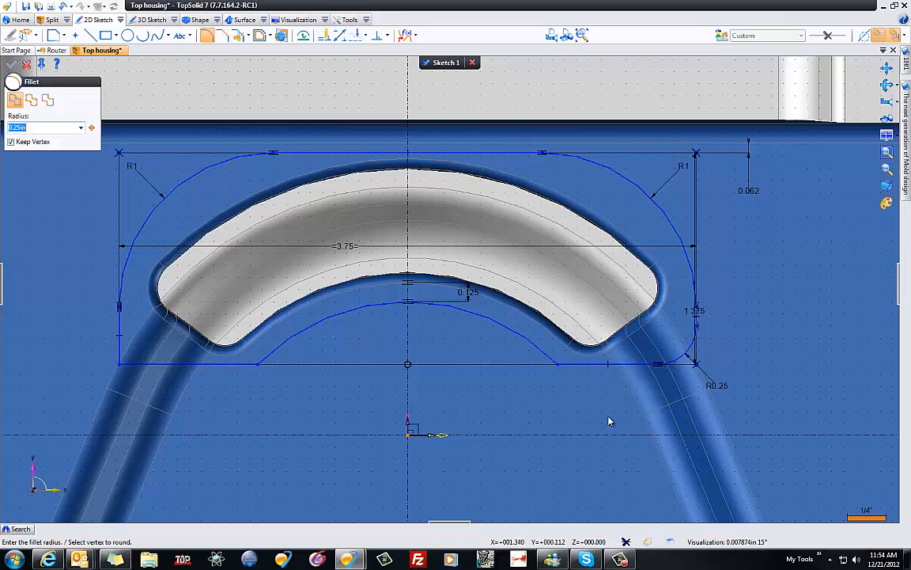
pyautogui.click(562, 364)
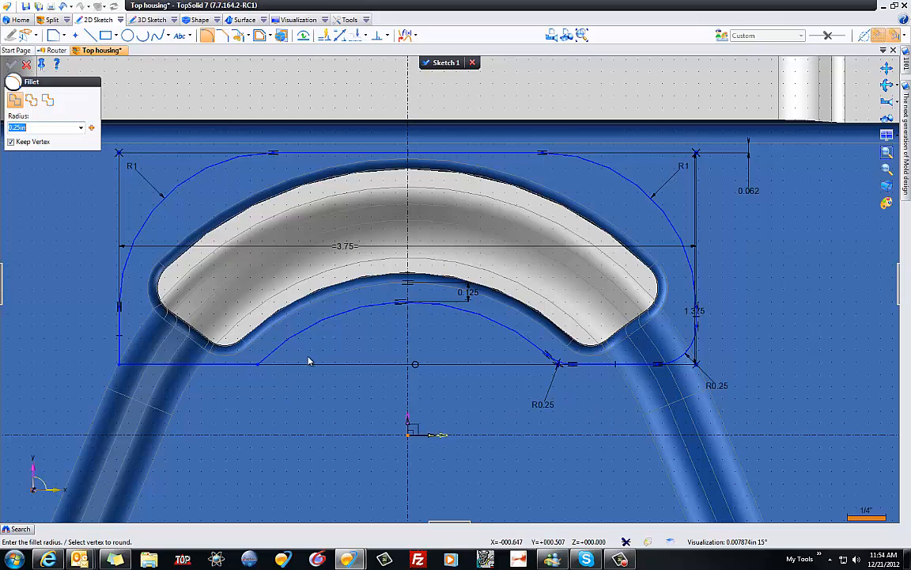
pyautogui.click(119, 362)
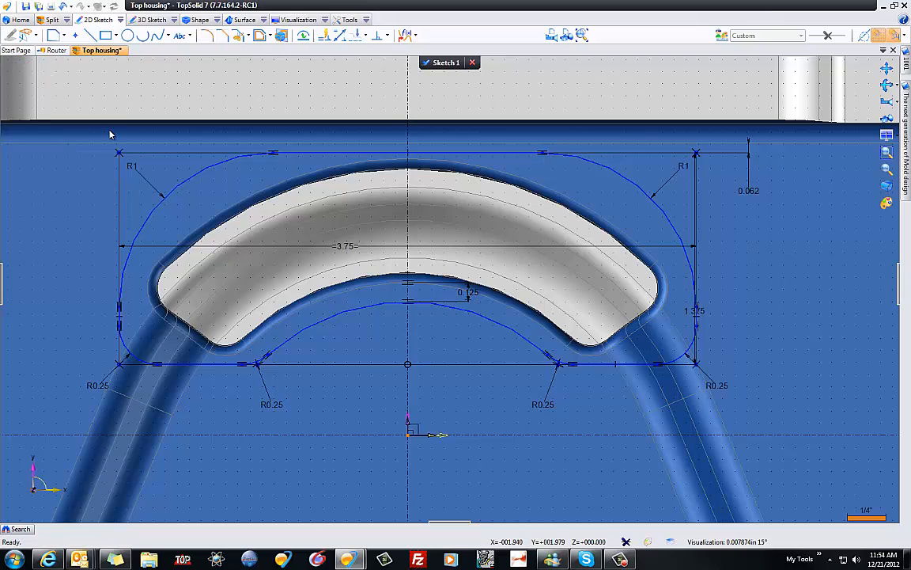
pyautogui.moveTo(375, 255)
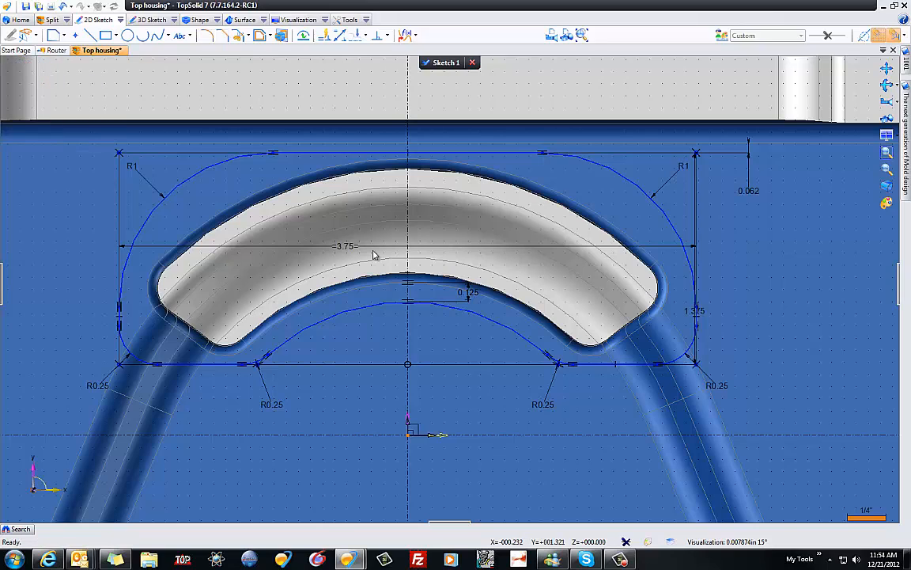
# - Extrude Sketch 1 to an 11in length, centered on the sketch plane
pyautogui.rightClick(375, 254)
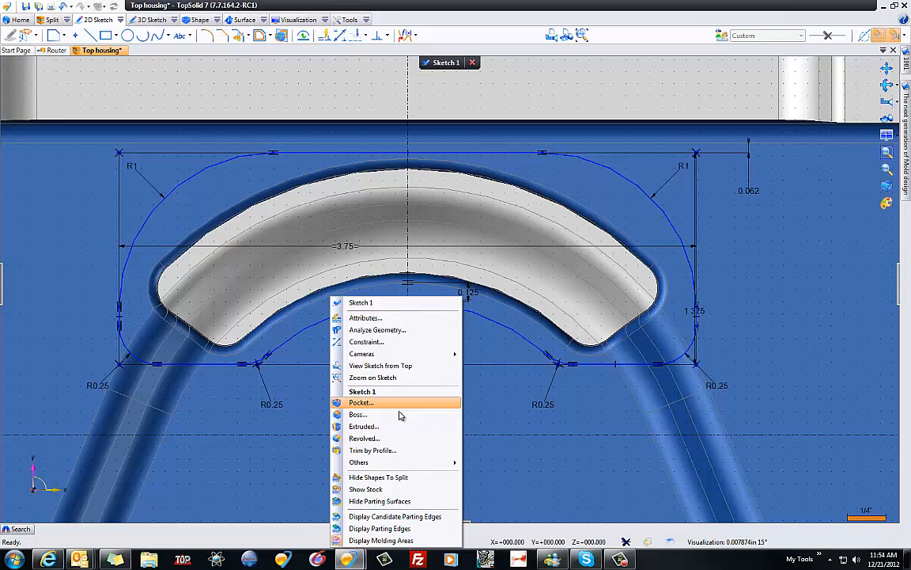
pyautogui.click(364, 425)
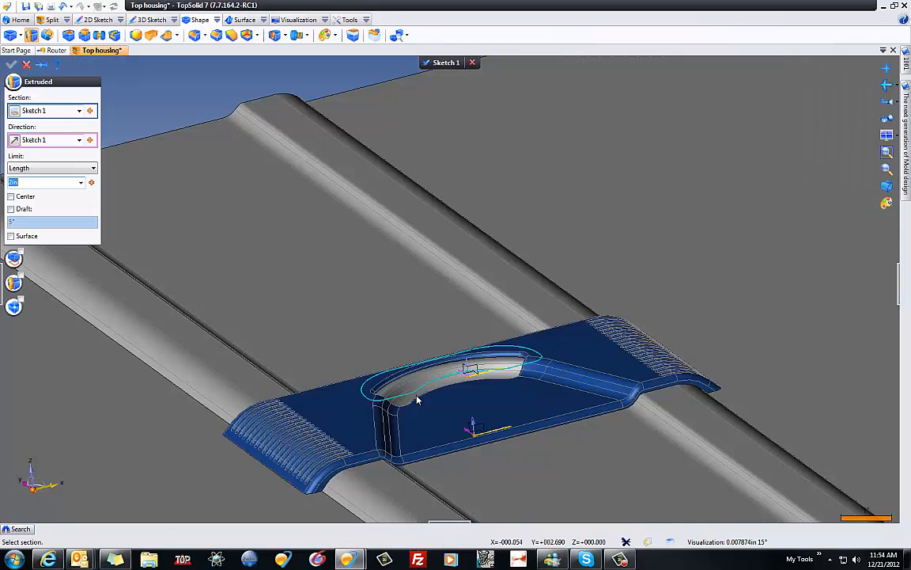
pyautogui.click(11, 196)
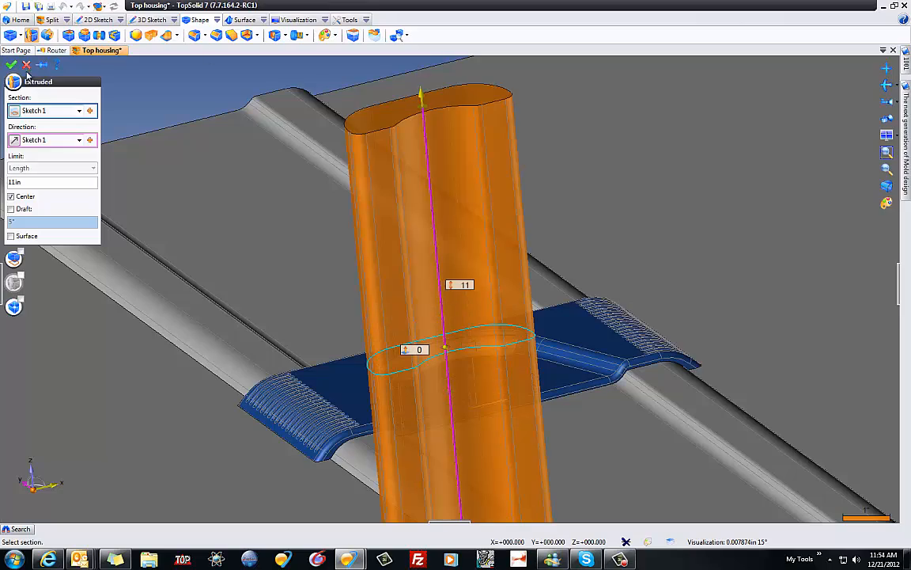
pyautogui.click(11, 64)
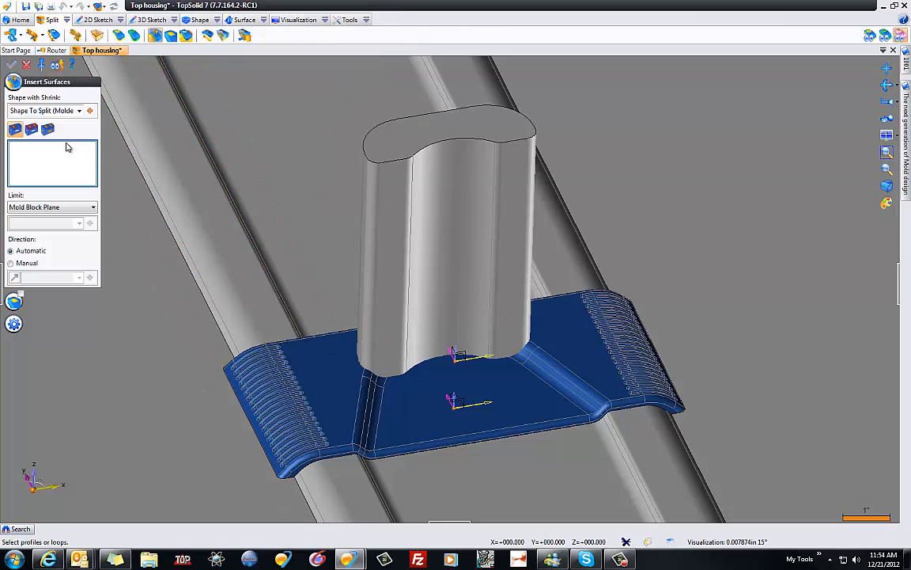
# - Make Shape 52 an insert with manual direction set to Absolute Z Axis
pyautogui.click(46, 129)
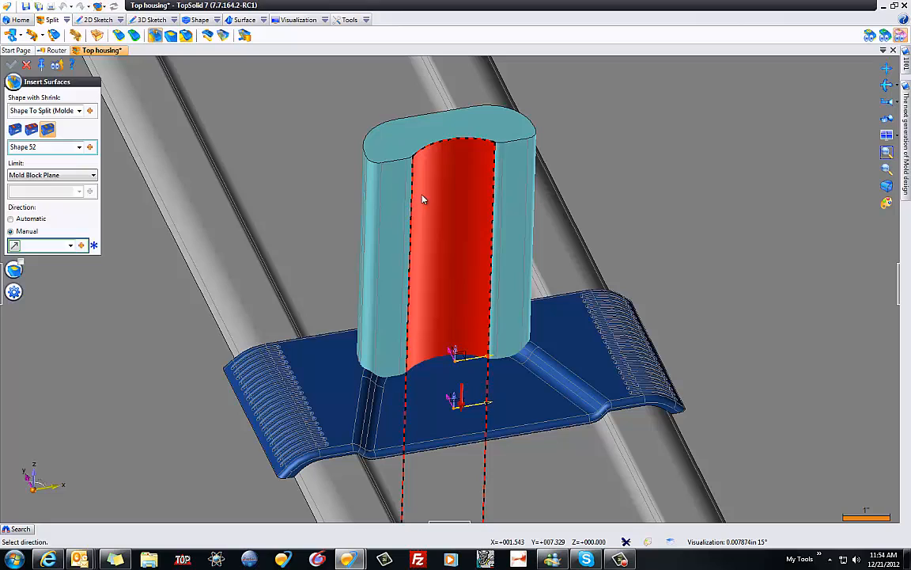
pyautogui.click(72, 247)
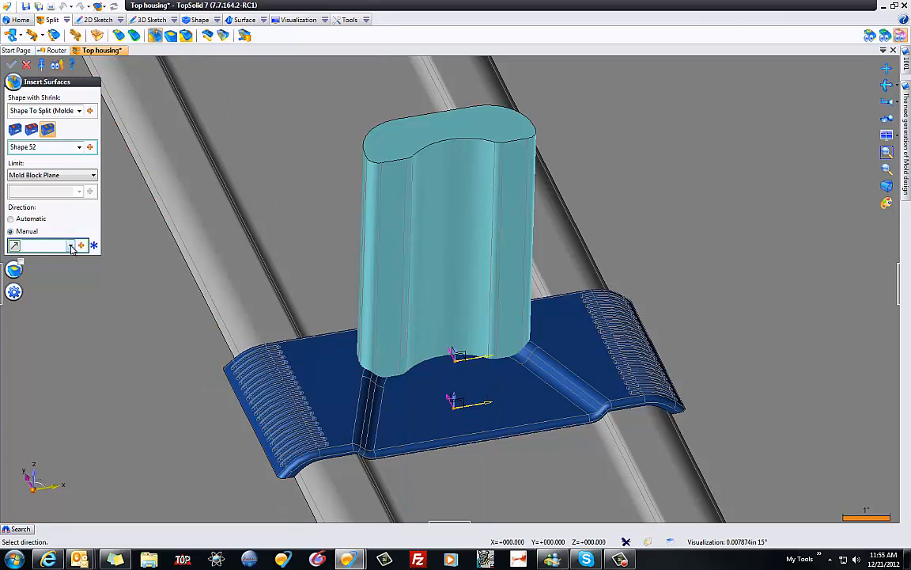
pyautogui.click(69, 246)
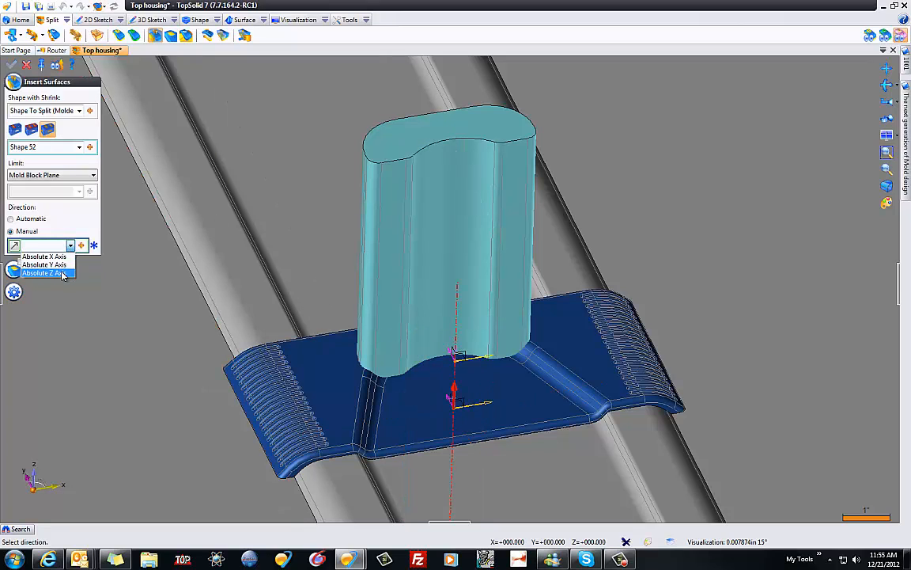
pyautogui.click(43, 273)
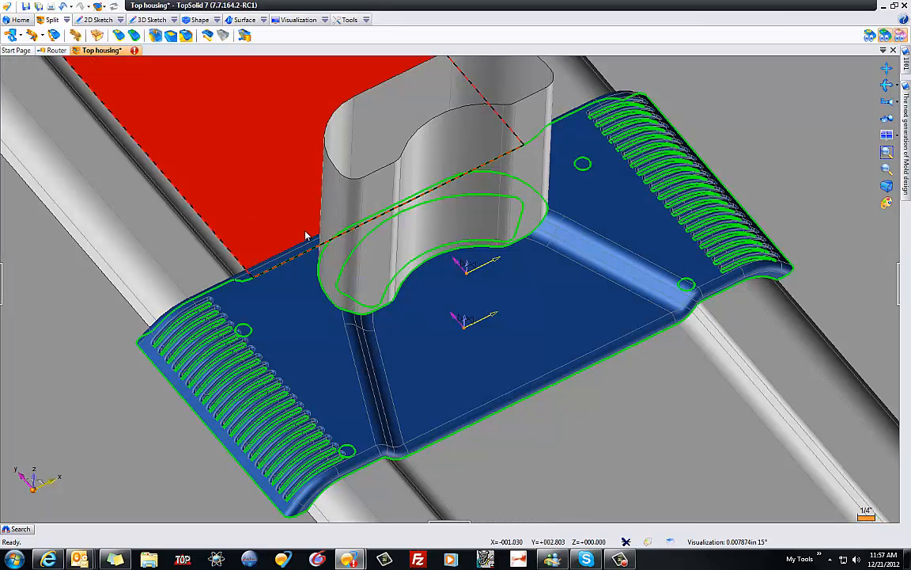
pyautogui.moveTo(174, 66)
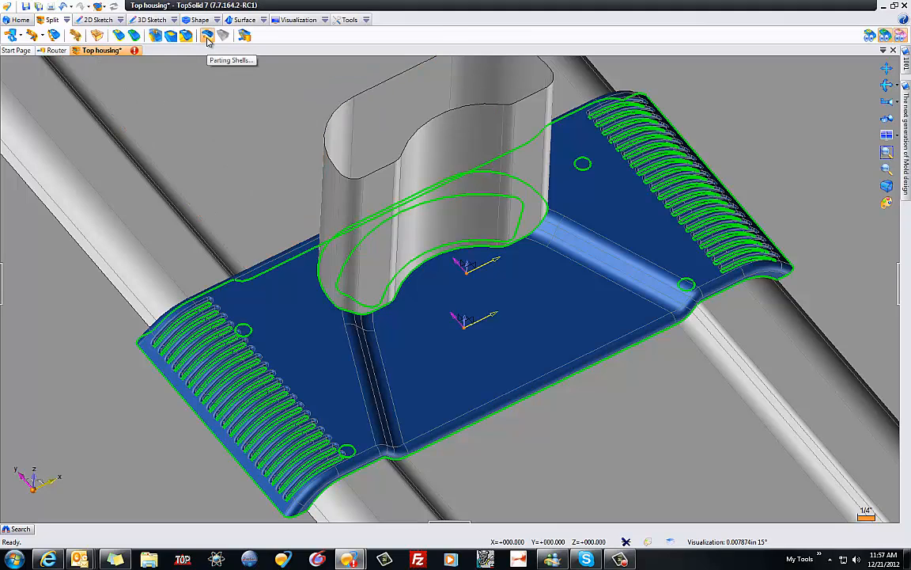
pyautogui.moveTo(211, 86)
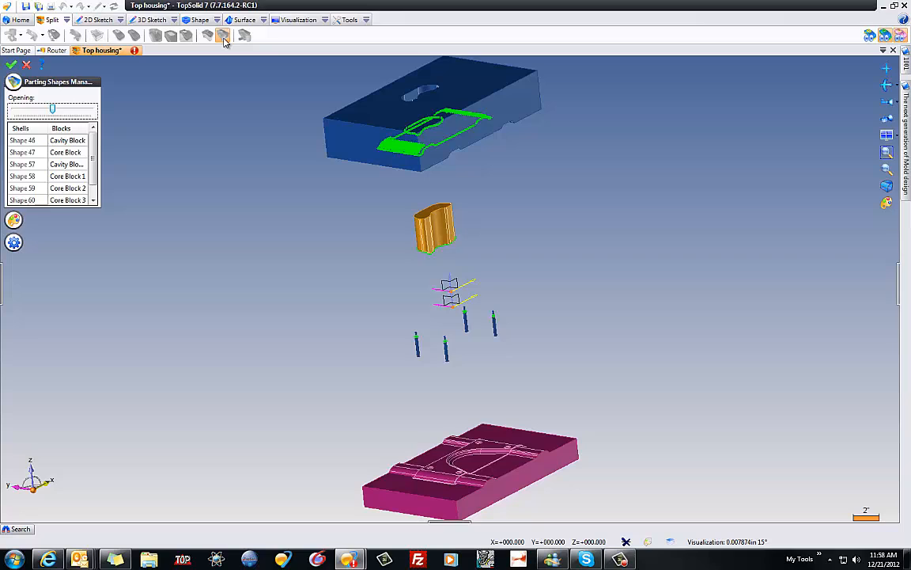
pyautogui.moveTo(699, 324)
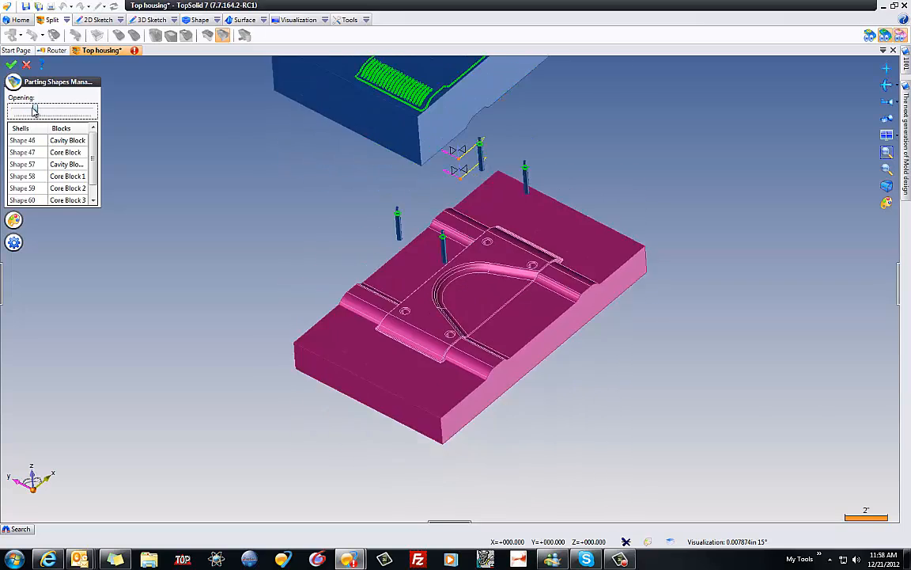
# - Reduce the opening, review the Core Block 1, Cavity Block 1 and Core Block shells, and confirm
pyautogui.click(36, 152)
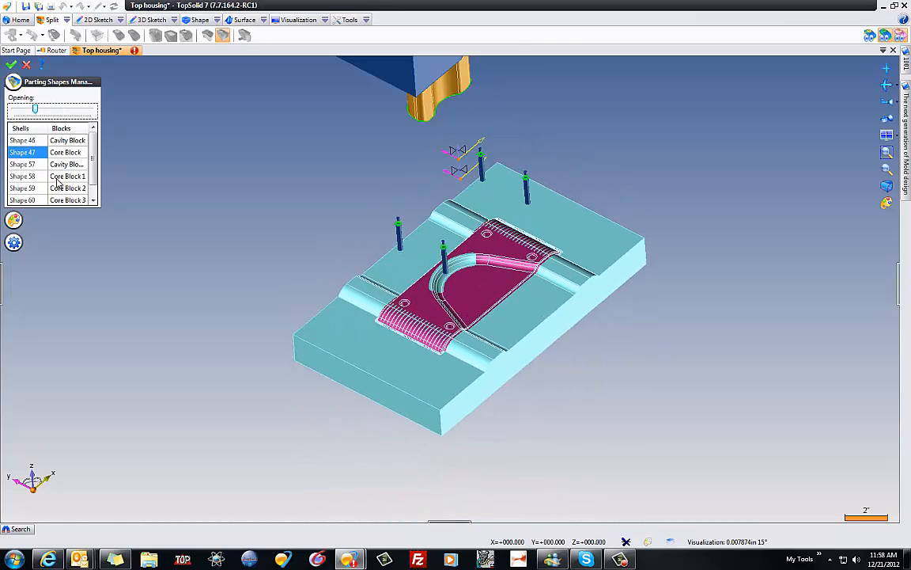
pyautogui.click(68, 176)
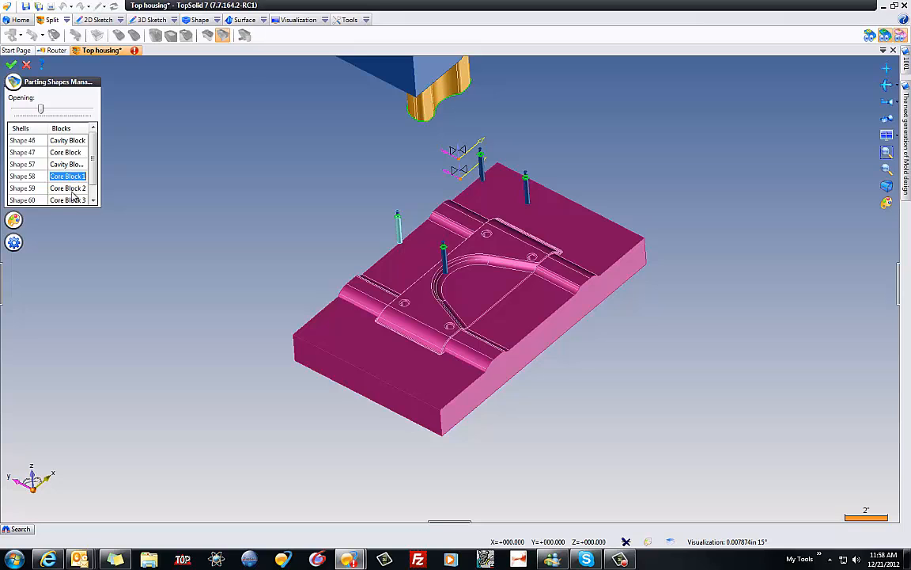
pyautogui.click(67, 163)
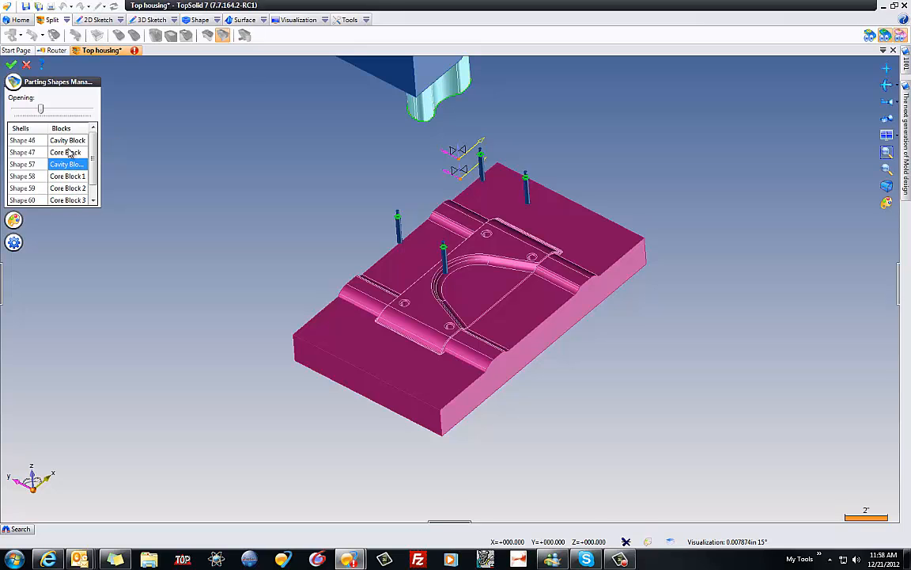
pyautogui.click(66, 151)
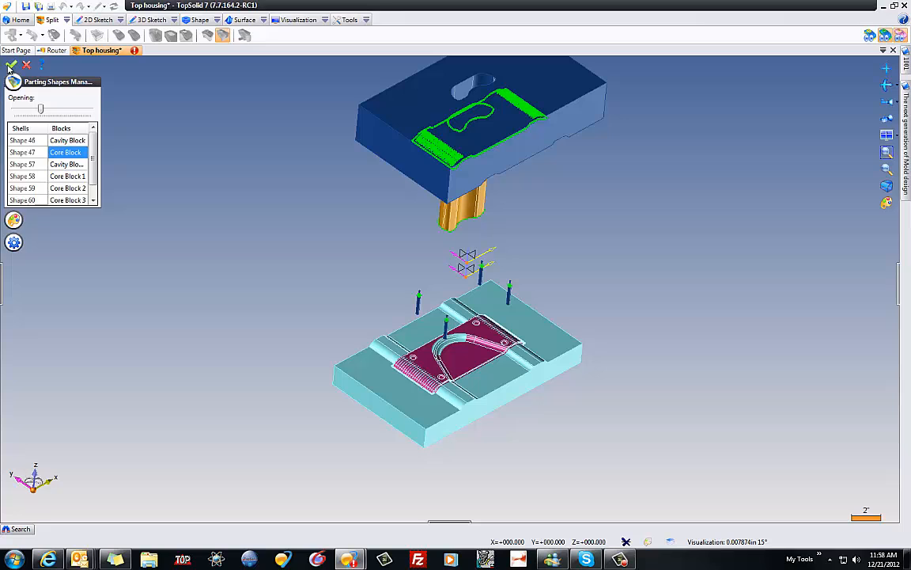
pyautogui.click(12, 64)
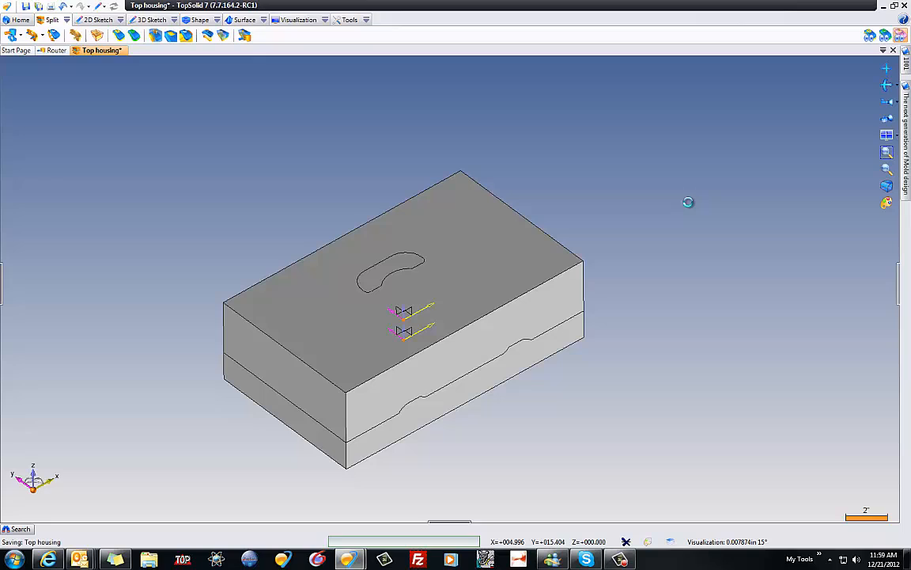
pyautogui.moveTo(690, 207)
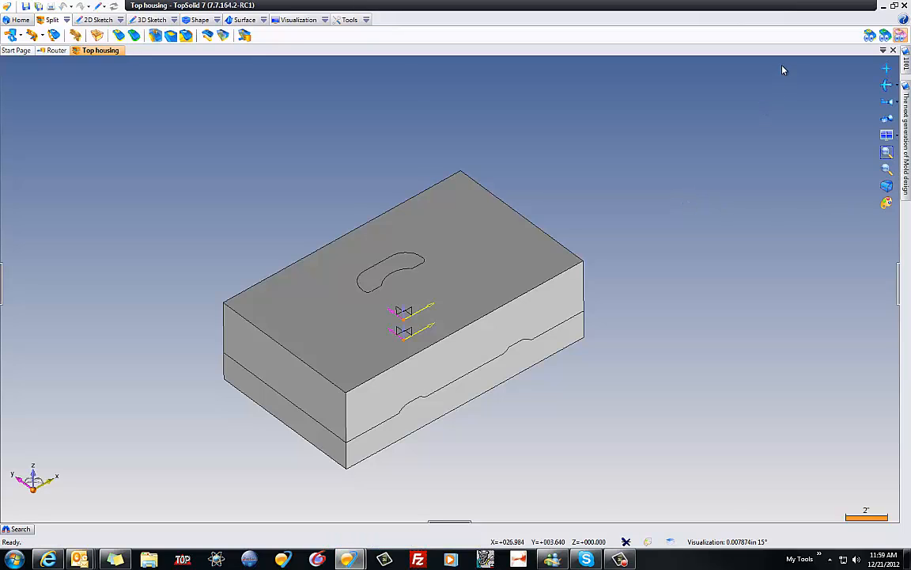
pyautogui.moveTo(284, 65)
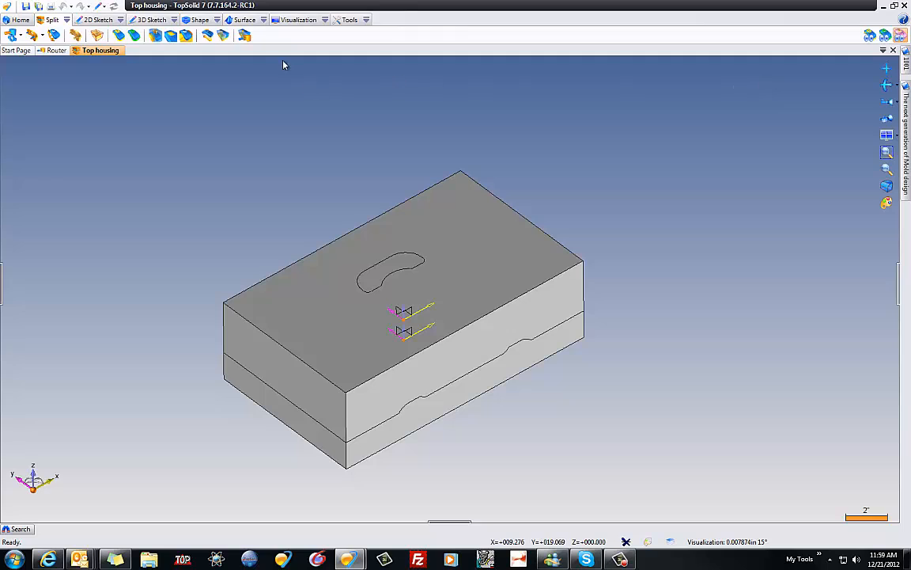
pyautogui.moveTo(245, 35)
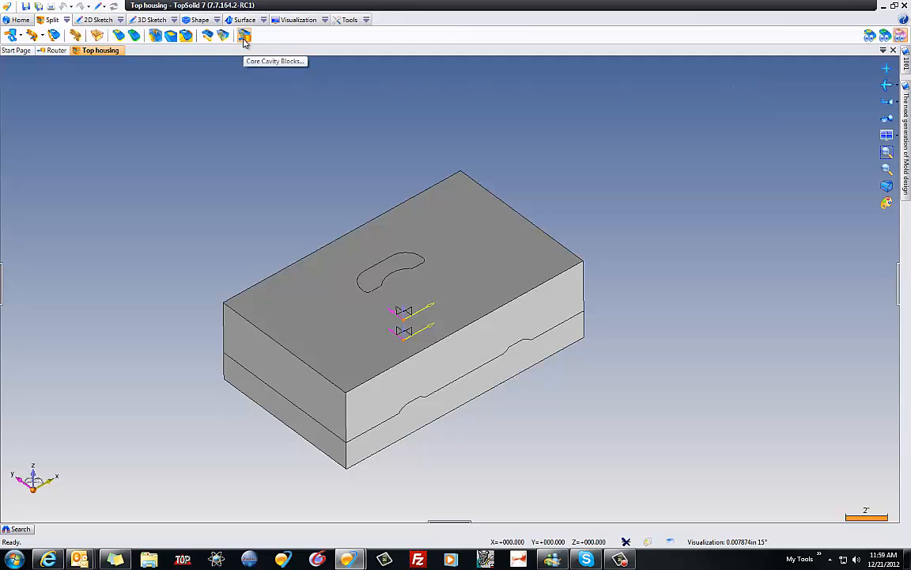
# - Start Core Cavity Blocks derivation and review Core Block 1 in the Derived Parts list
pyautogui.click(245, 35)
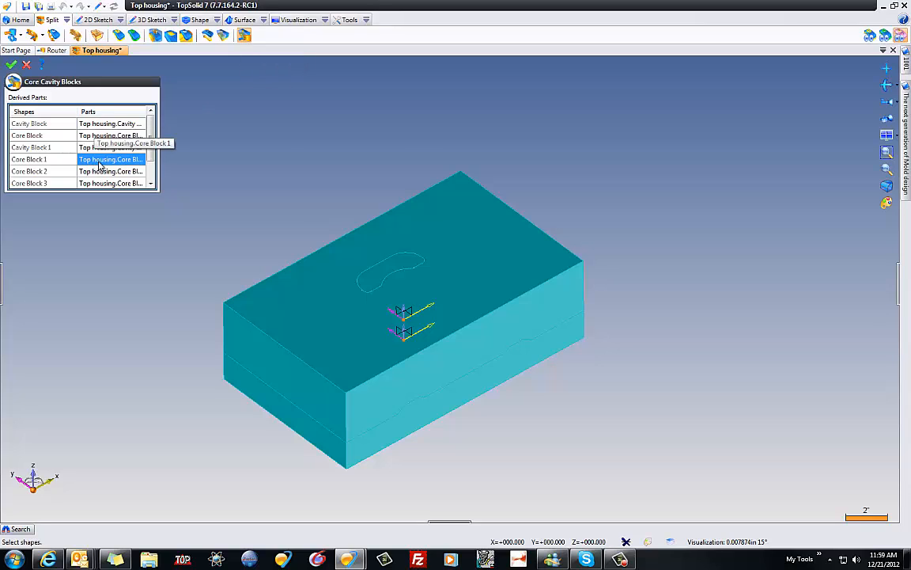
pyautogui.click(109, 171)
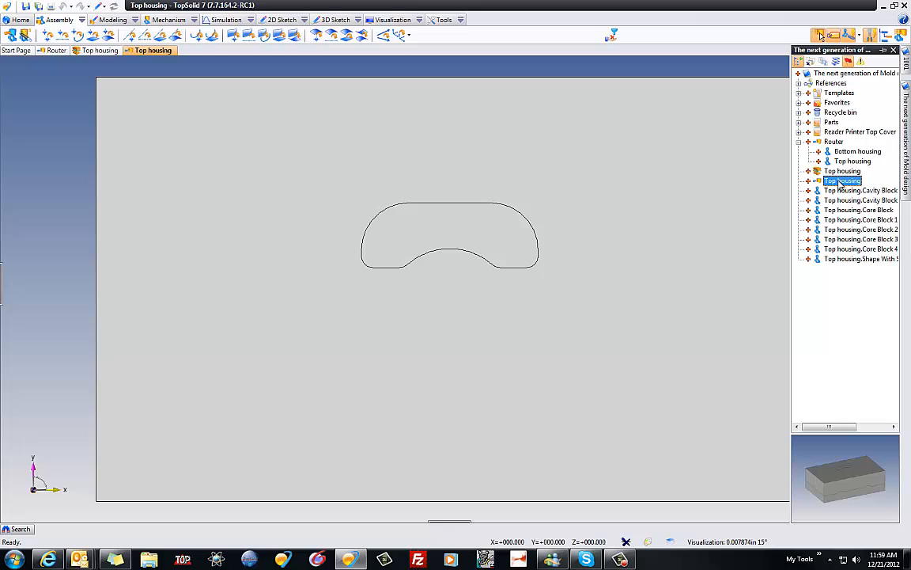
# - Preview the derived Core Block, Core Block 3 and Shape With Shrink parts
pyautogui.click(860, 210)
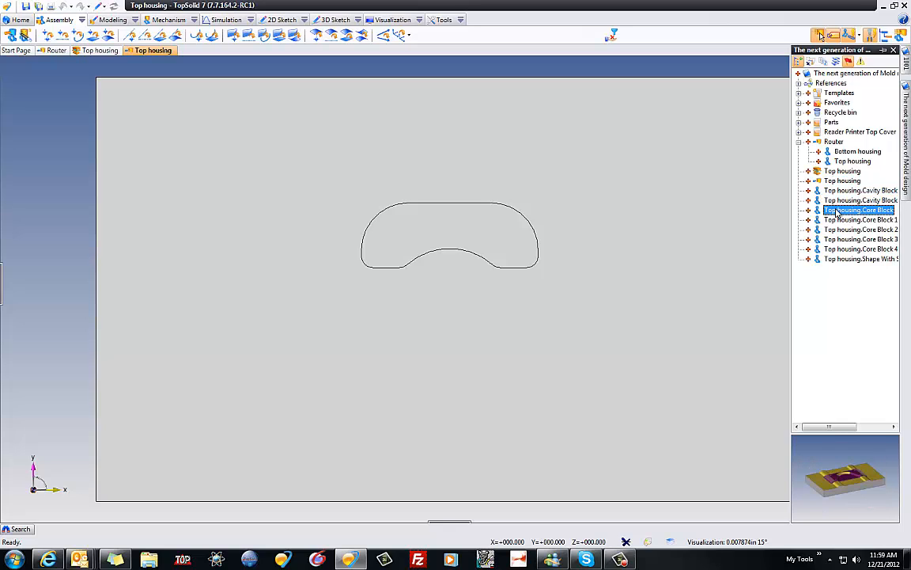
pyautogui.click(860, 239)
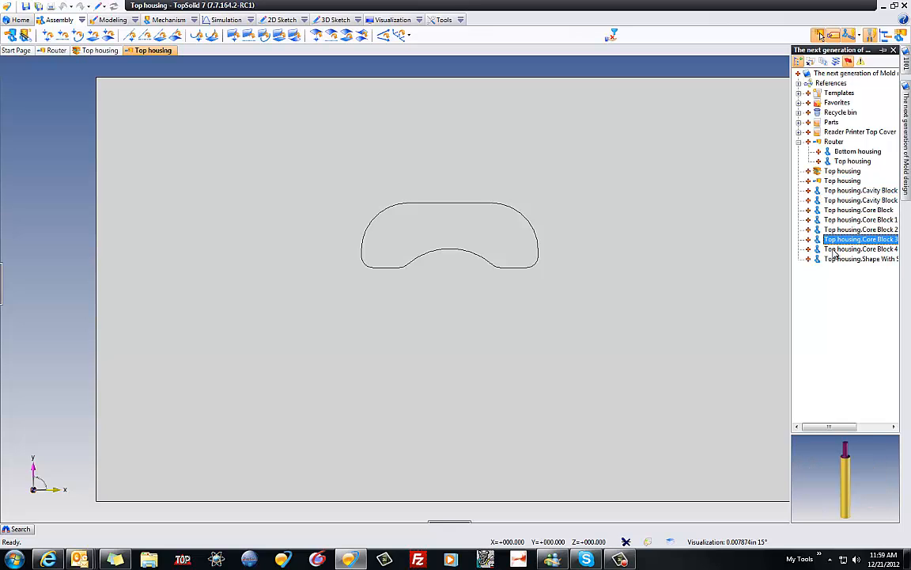
pyautogui.click(860, 258)
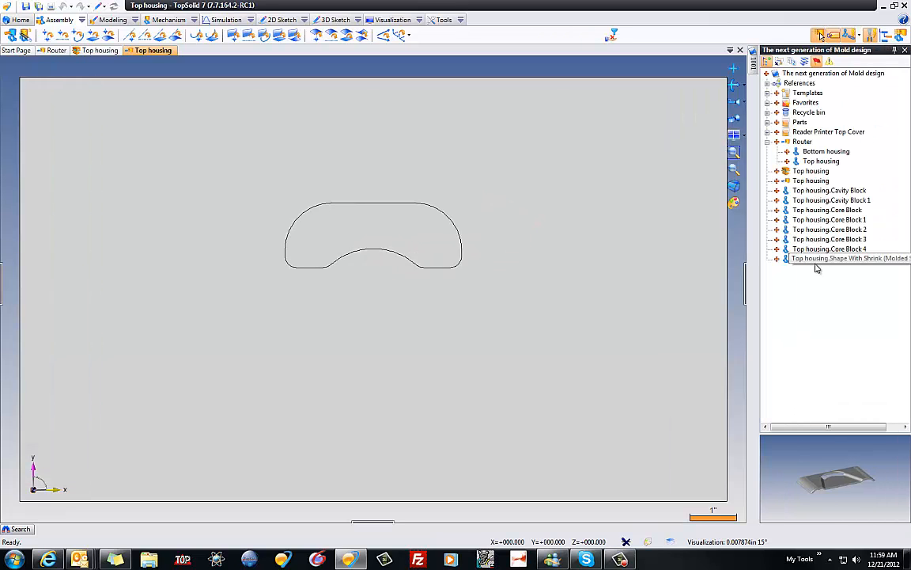
# - Hide the cavity block in the Top housing assembly
pyautogui.rightClick(829, 190)
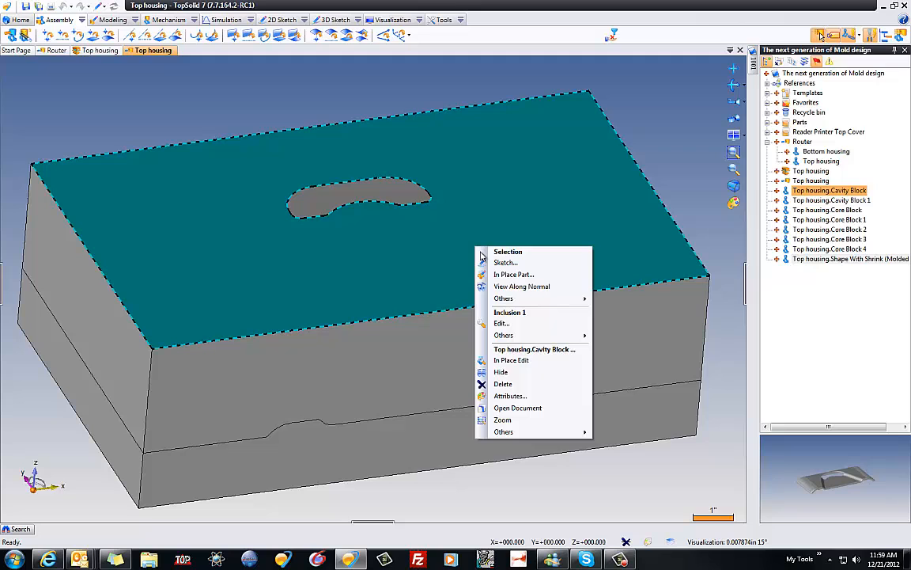
pyautogui.click(501, 372)
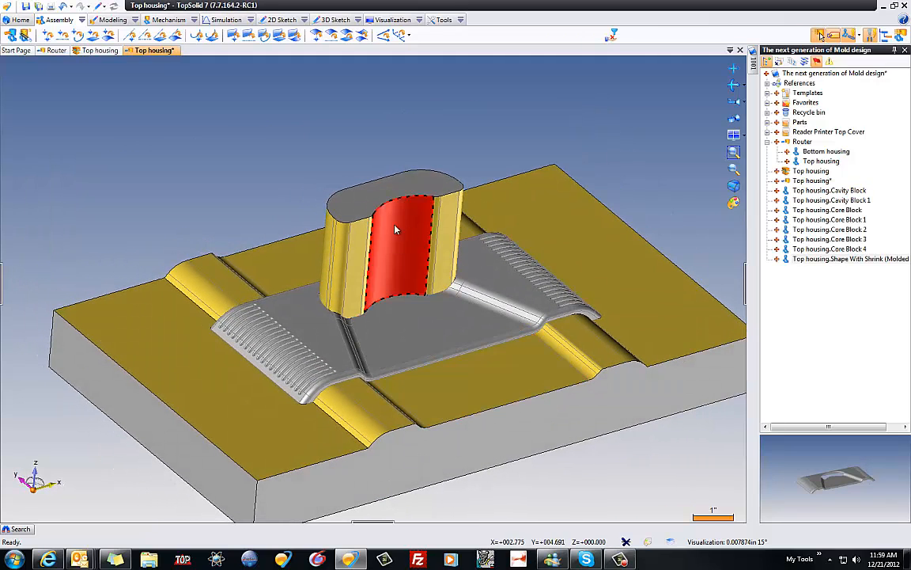
pyautogui.rightClick(395, 229)
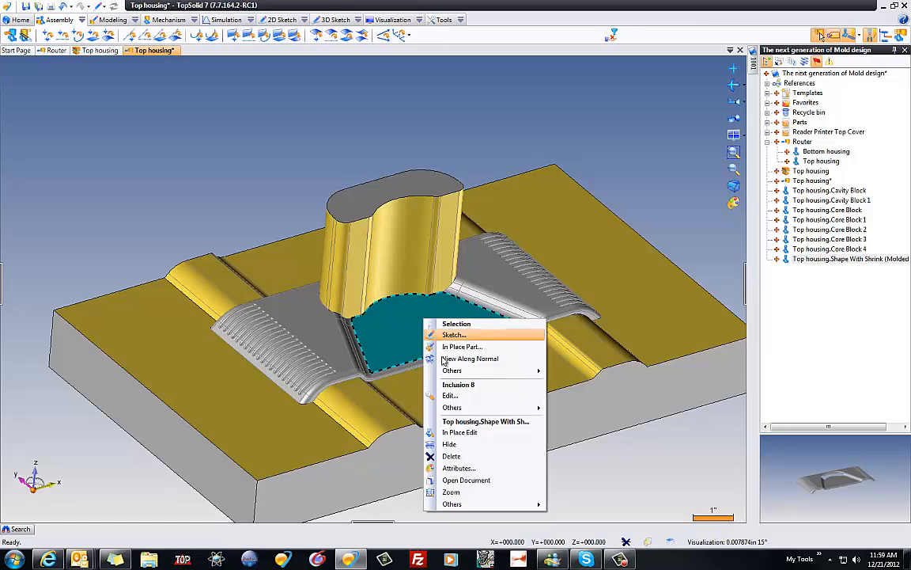